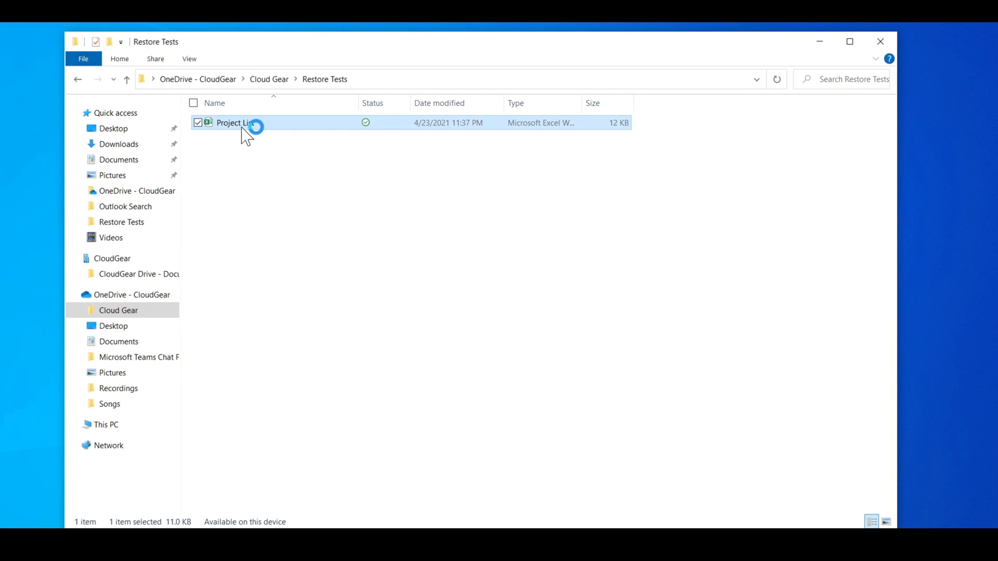
Step: Open Project List.xlsx from the Restore Tests folder in Excel
{"action": "double_click", "coordinate": [235, 123]}
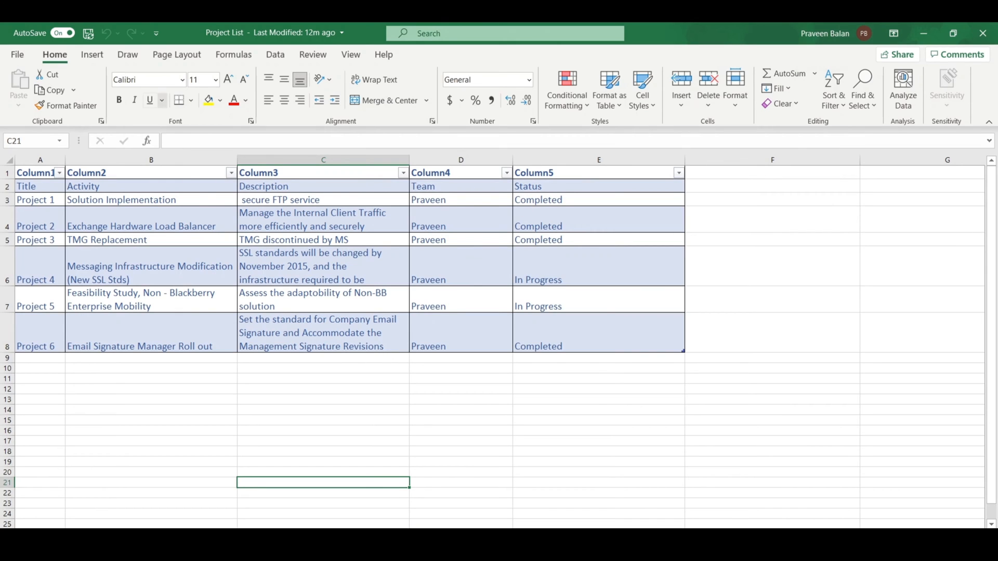
{"action": "mouse_move", "coordinate": [58, 32]}
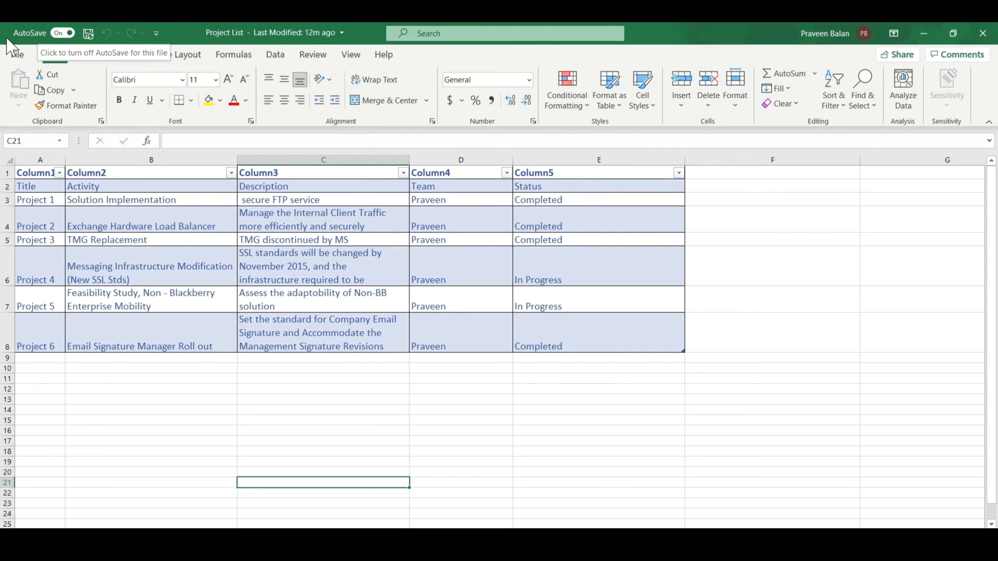
Step: Turn AutoSave off, then clear E8 and re-enter 'Completed' as Project 6's status
{"action": "left_click", "coordinate": [60, 32]}
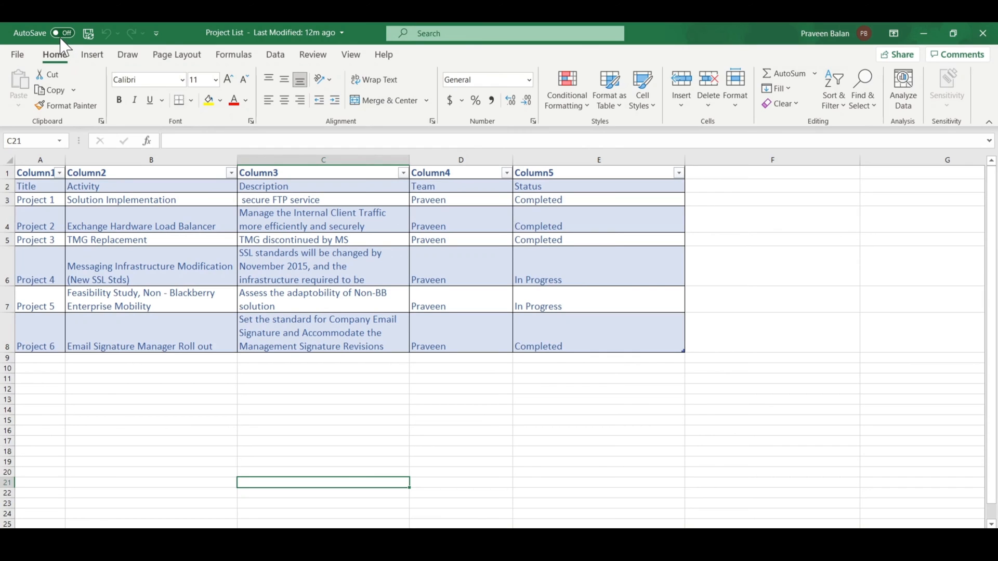
{"action": "left_click", "coordinate": [461, 305]}
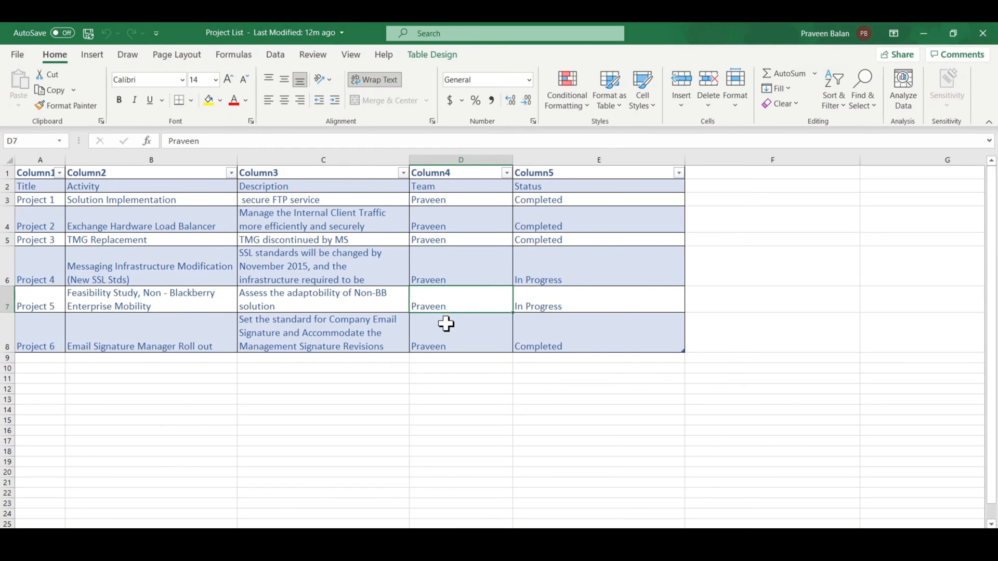
{"action": "left_click", "coordinate": [598, 396]}
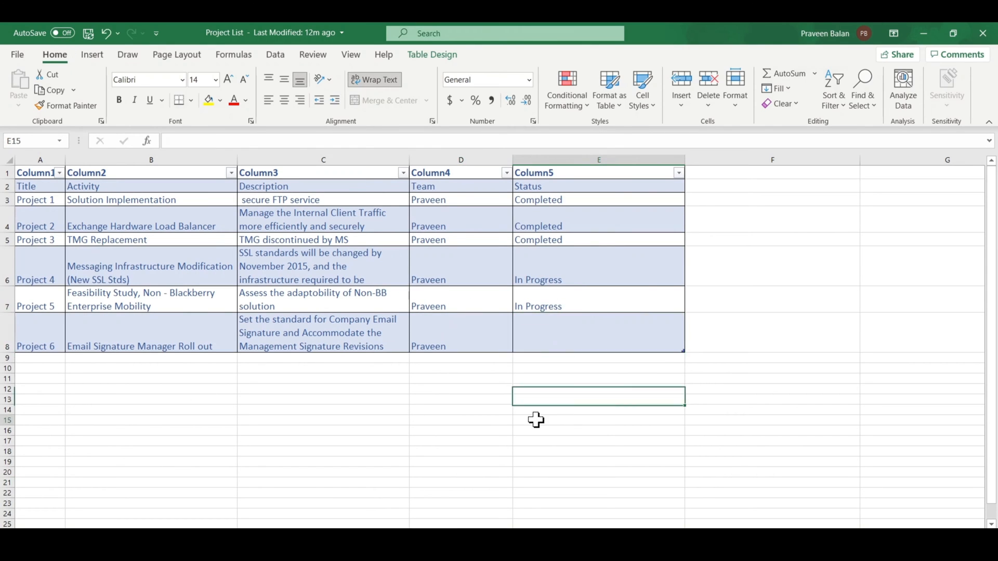
{"action": "left_click", "coordinate": [599, 419]}
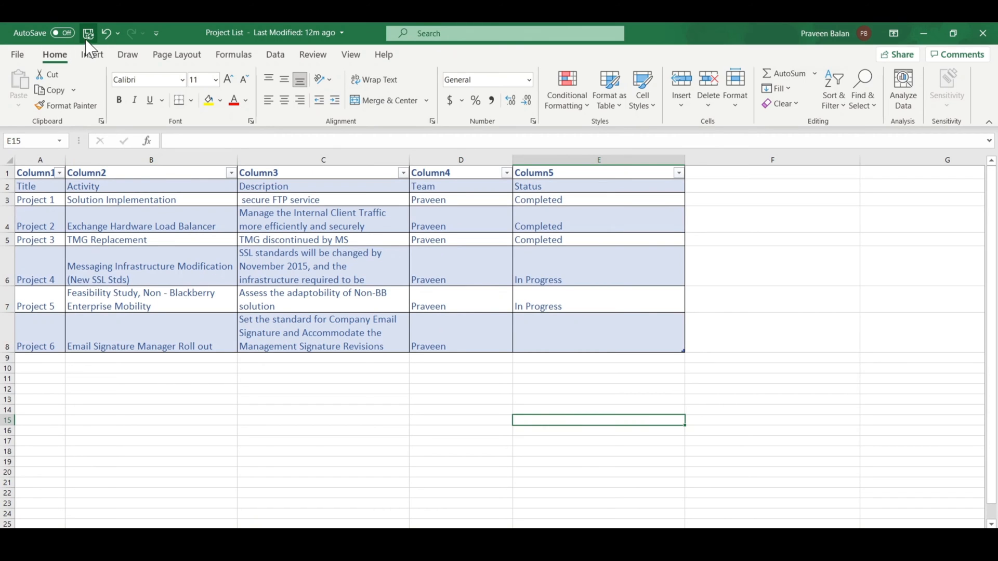
{"action": "mouse_move", "coordinate": [88, 33]}
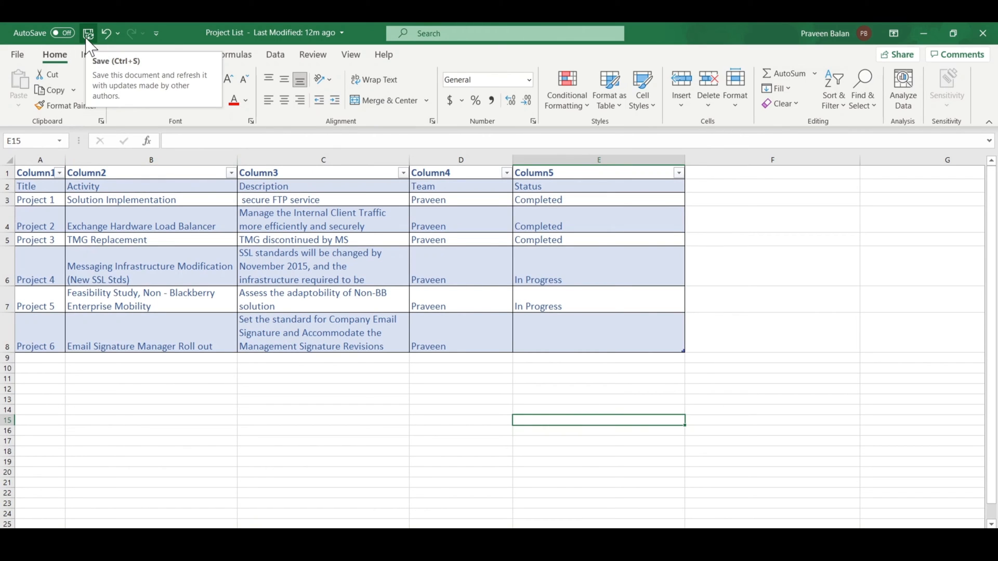
{"action": "left_click", "coordinate": [599, 332]}
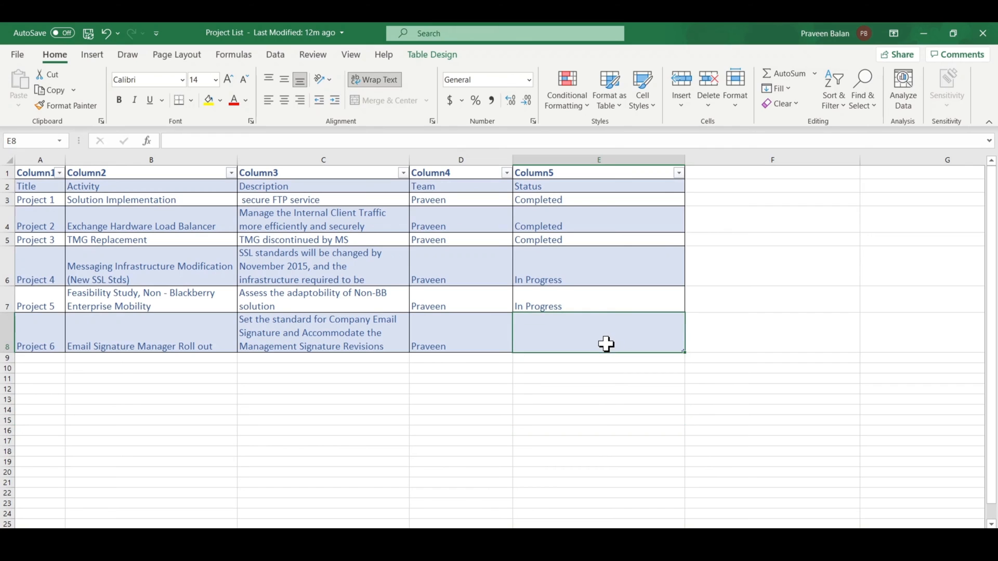
{"action": "type", "text": "Completed"}
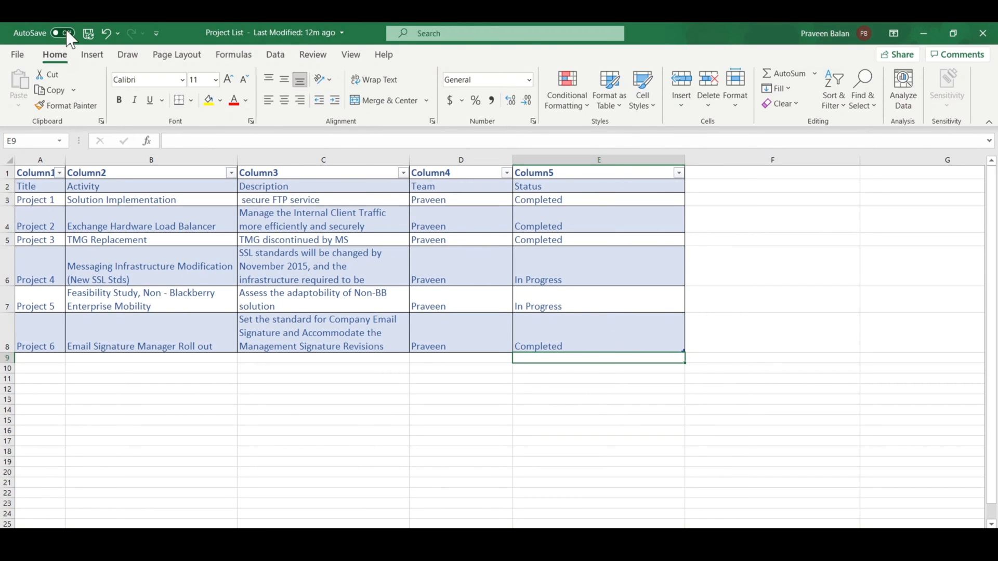
Step: Turn AutoSave on and clear Project 4's status and activity and the Project 6 row, letting it save
{"action": "left_click", "coordinate": [461, 430]}
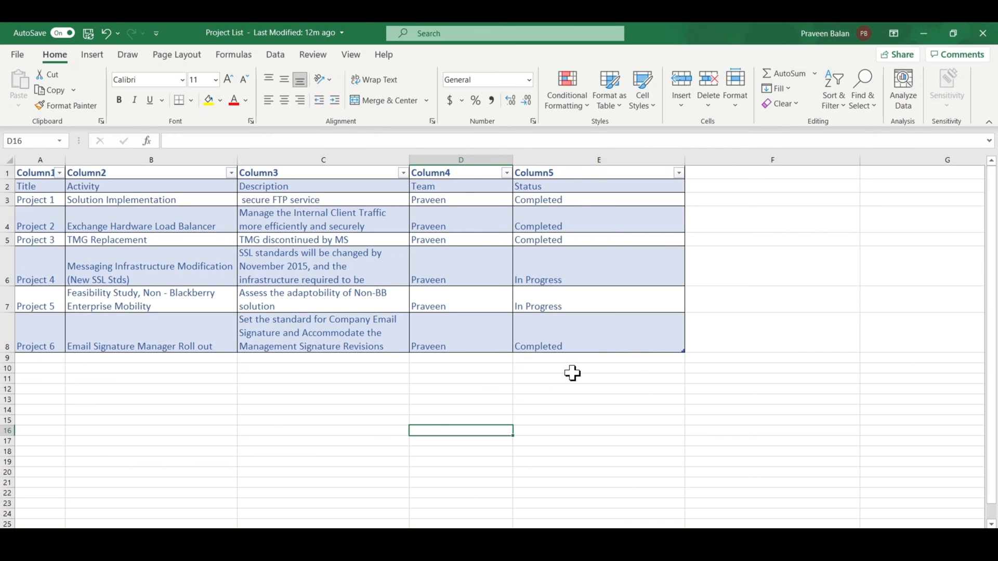
{"action": "left_click", "coordinate": [599, 266]}
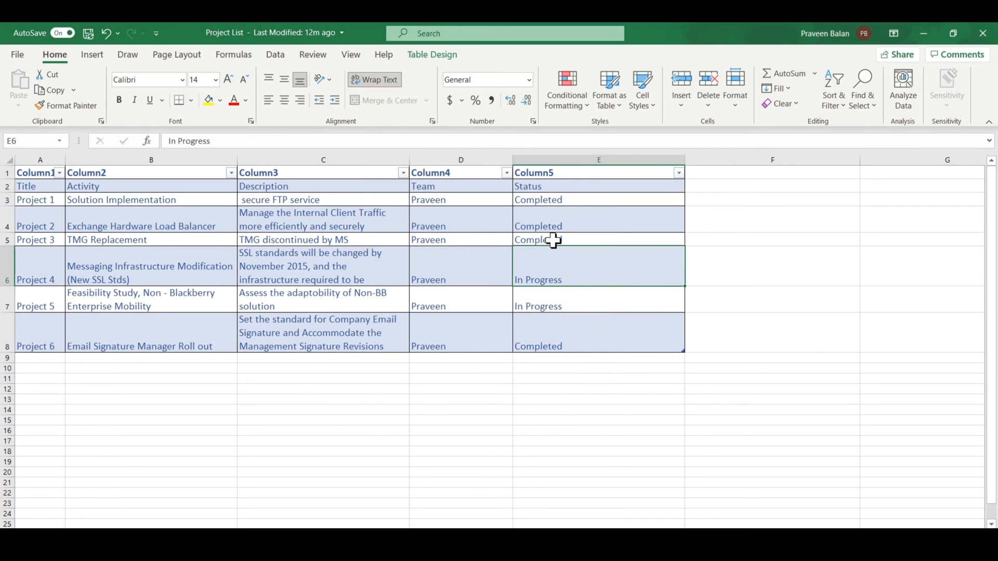
{"action": "key", "text": "Delete"}
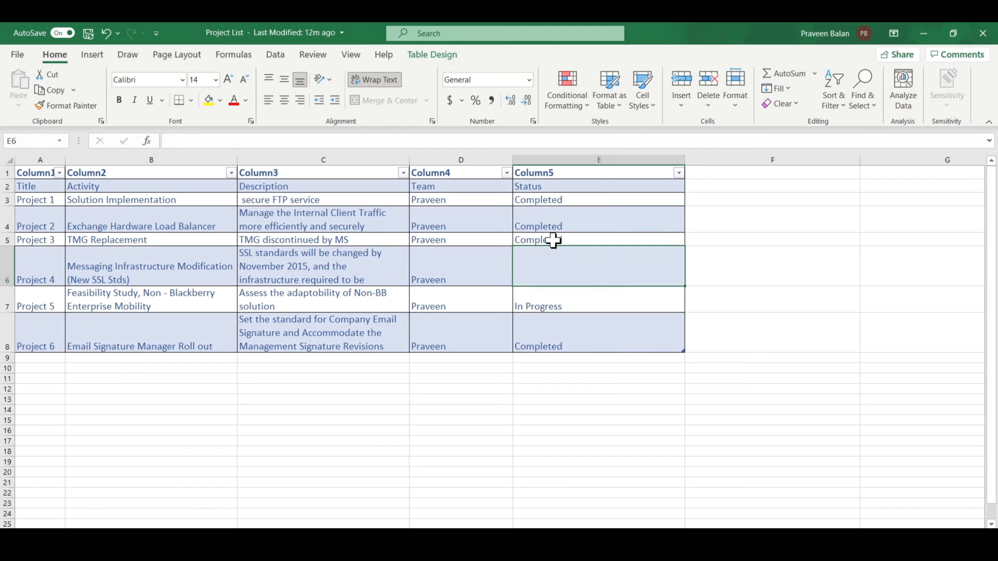
{"action": "left_click", "coordinate": [150, 267]}
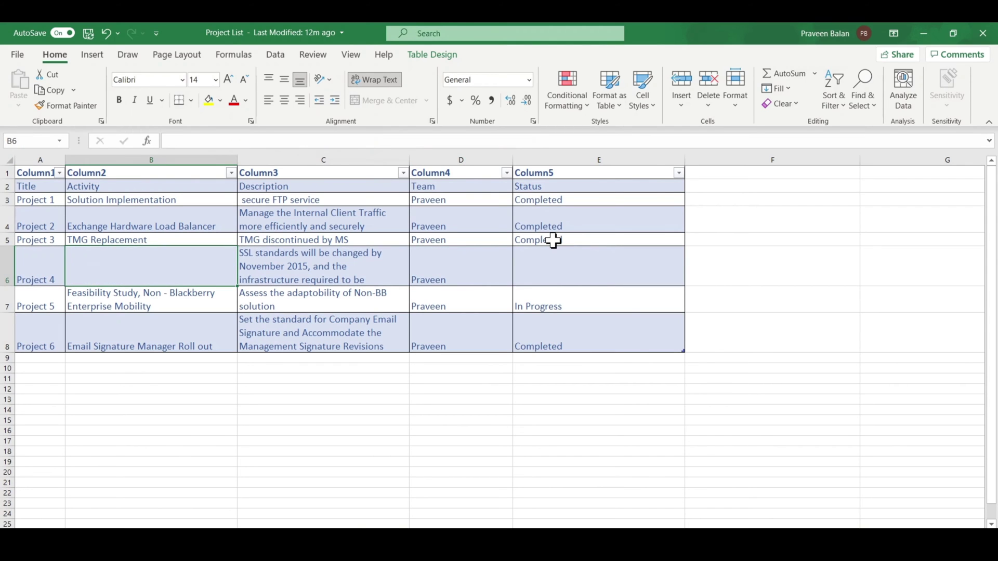
{"action": "left_click", "coordinate": [460, 410]}
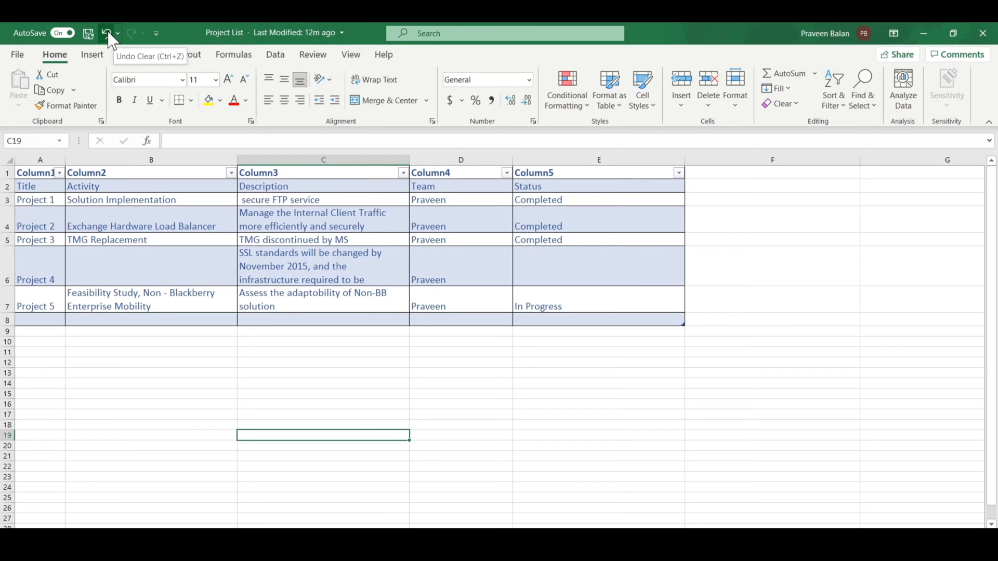
{"action": "left_click", "coordinate": [107, 33]}
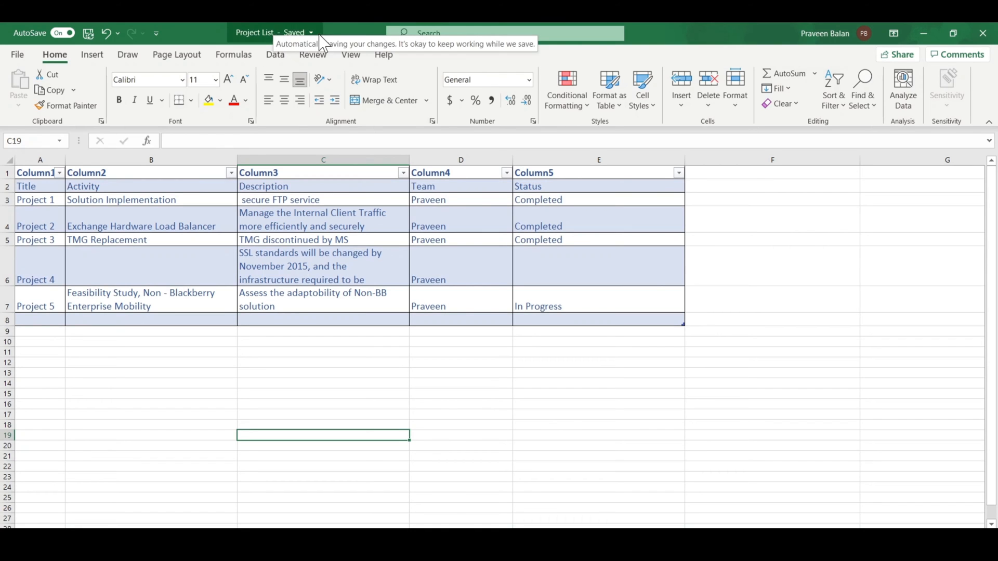
{"action": "mouse_move", "coordinate": [216, 38]}
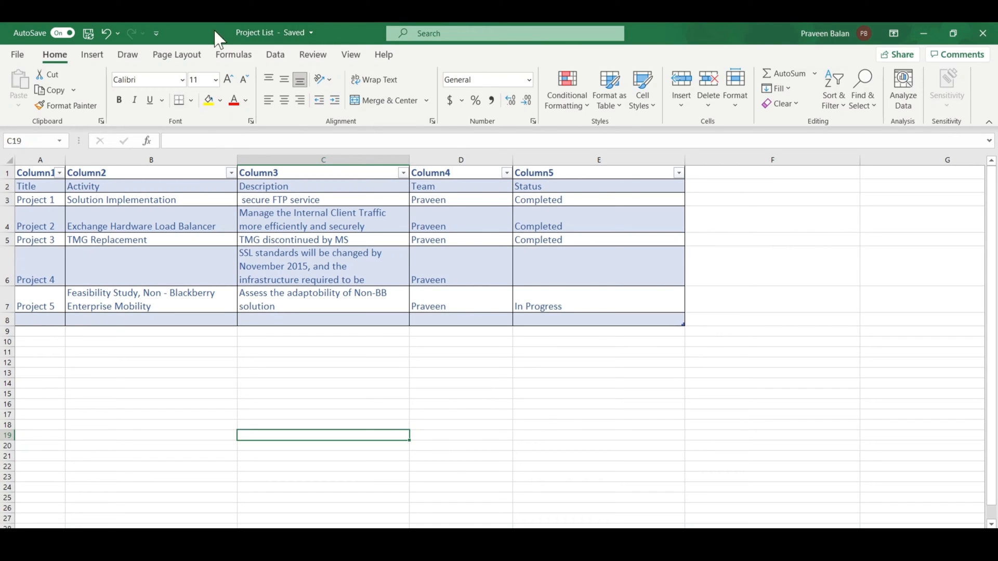
{"action": "left_click", "coordinate": [106, 33]}
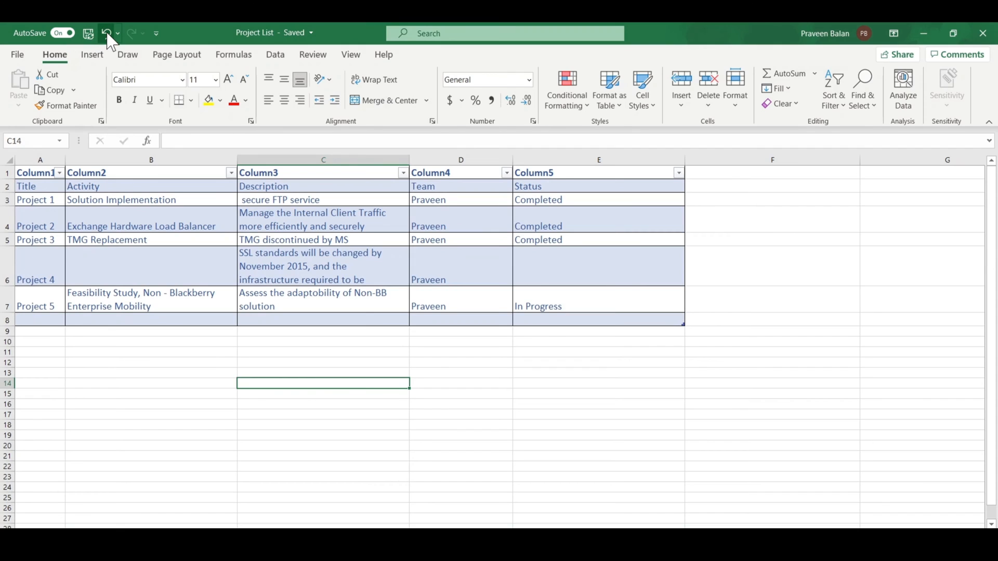
{"action": "mouse_move", "coordinate": [107, 34]}
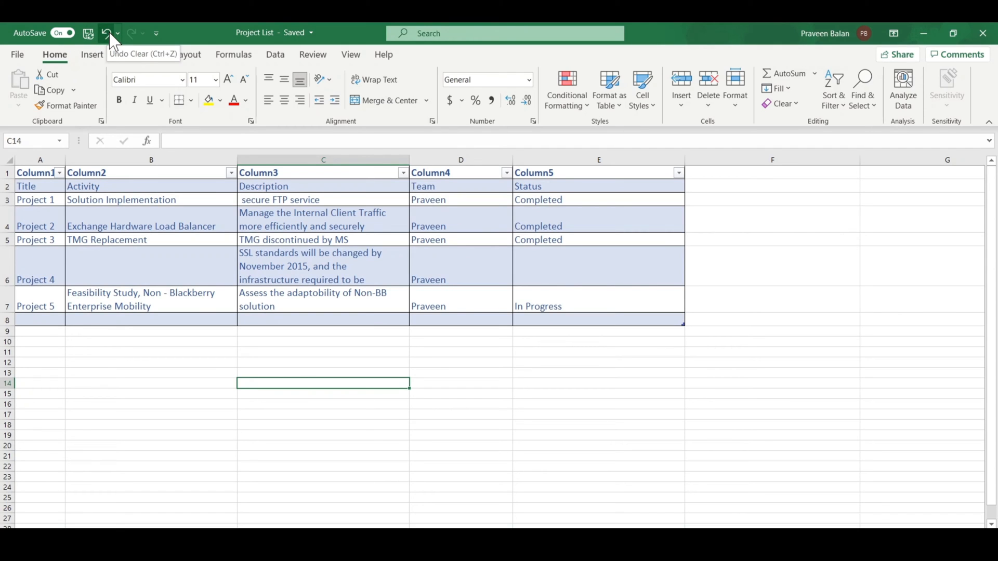
{"action": "mouse_move", "coordinate": [982, 33]}
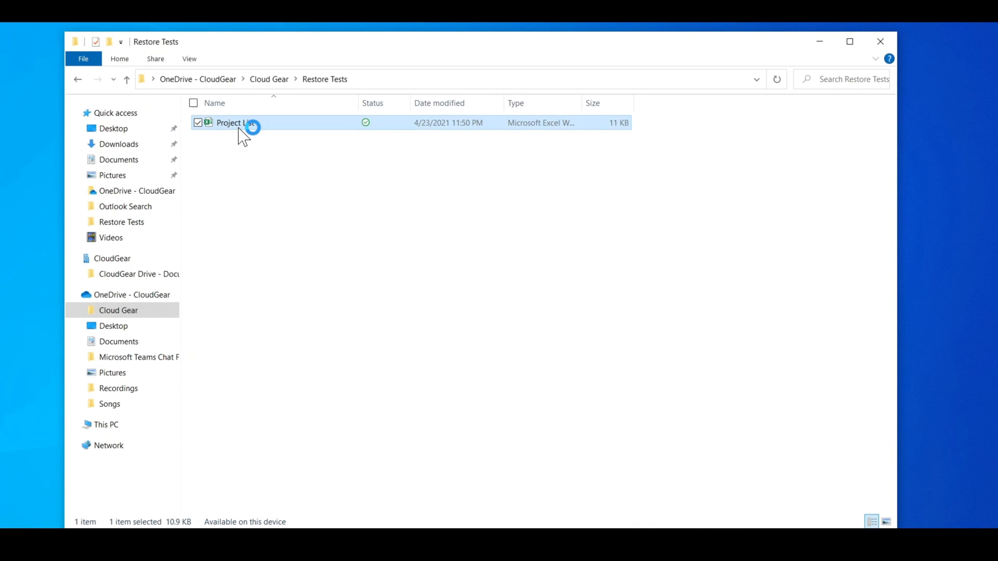
Step: Reopen Project List from File Explorer and show its save and version details in Excel
{"action": "double_click", "coordinate": [234, 123]}
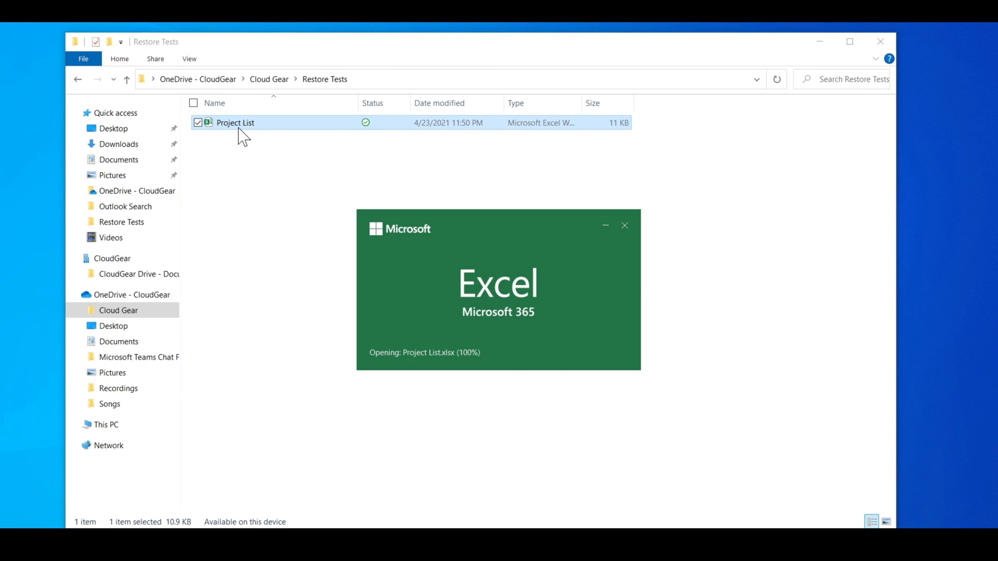
{"action": "double_click", "coordinate": [235, 123]}
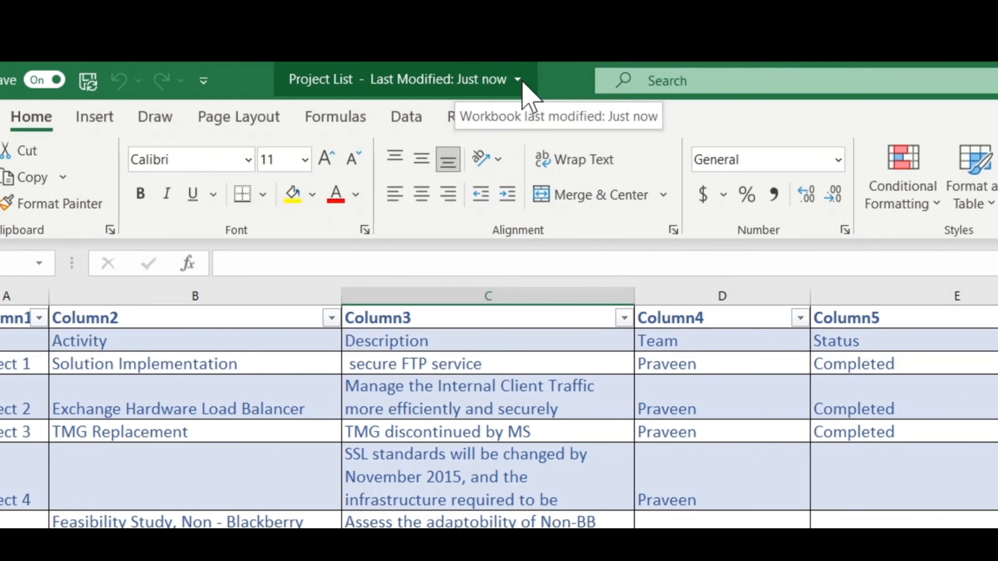
{"action": "left_click", "coordinate": [517, 79]}
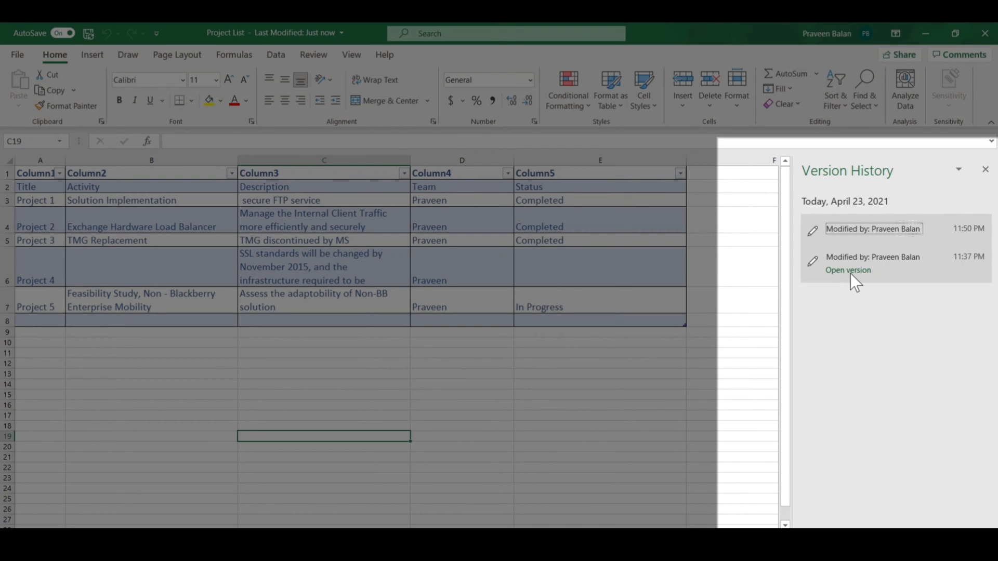
Step: Open the earlier 11:37 PM version and restore it as the current workbook
{"action": "left_click", "coordinate": [847, 270]}
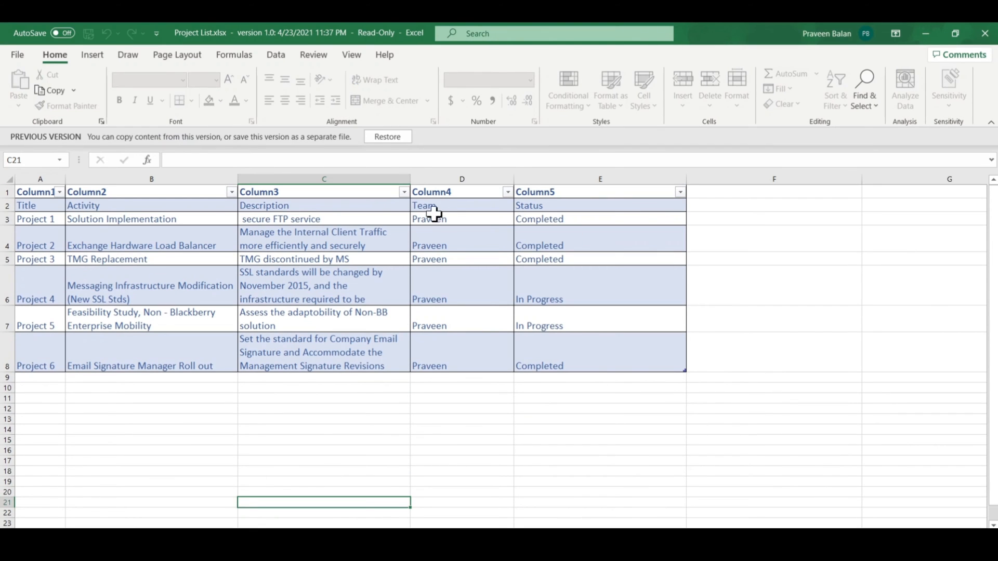
{"action": "mouse_move", "coordinate": [158, 218]}
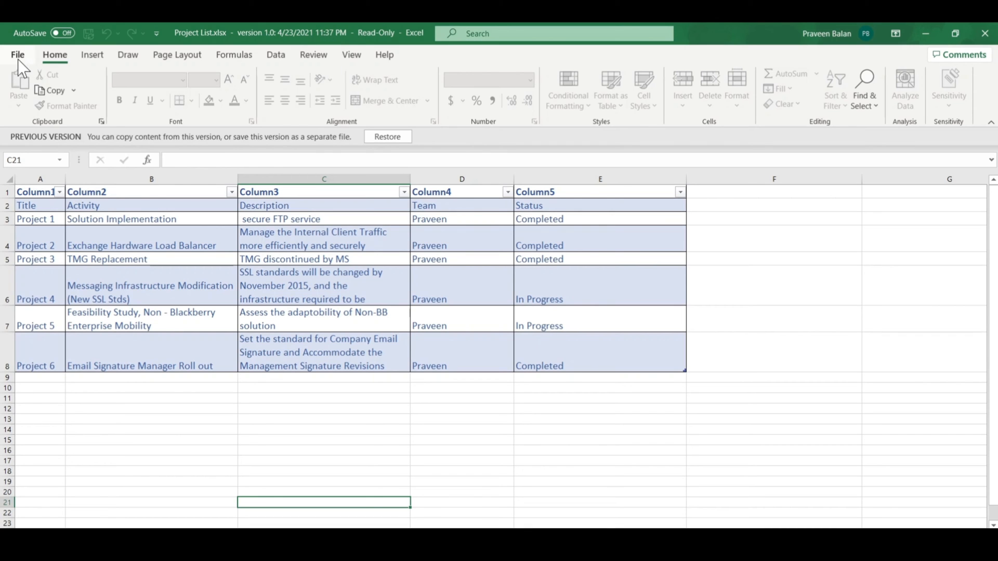
{"action": "left_click", "coordinate": [18, 54]}
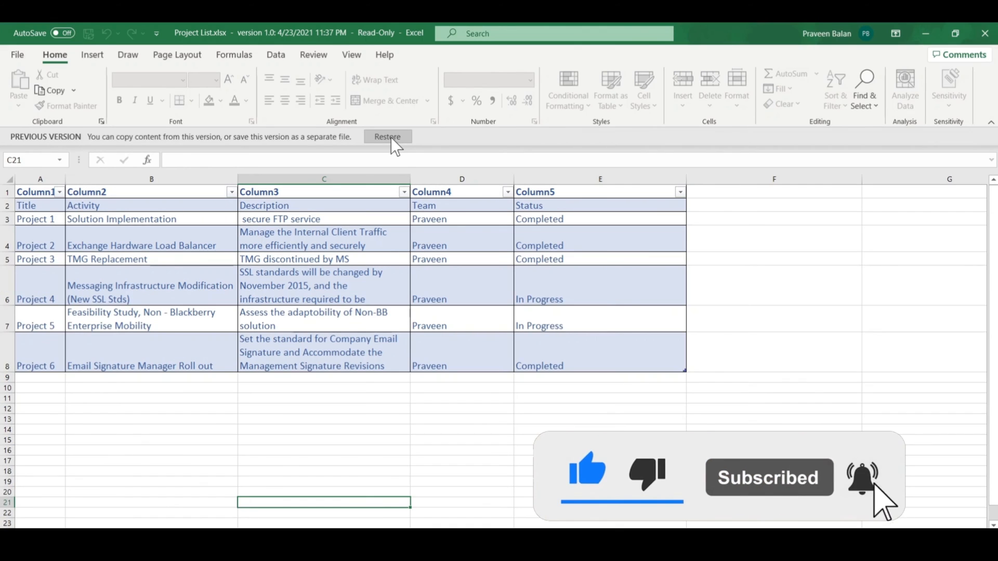
{"action": "left_click", "coordinate": [387, 136]}
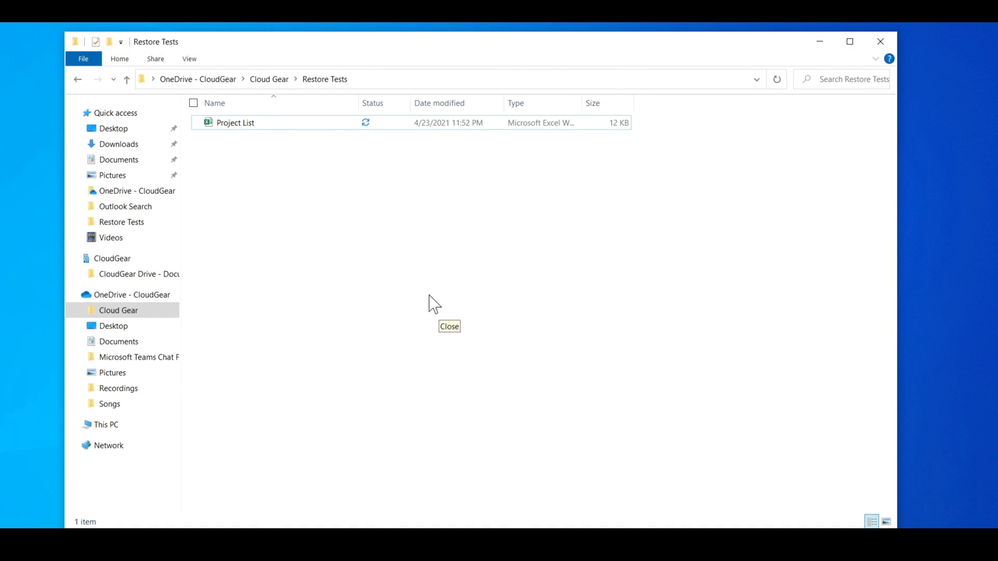
{"action": "mouse_move", "coordinate": [371, 259]}
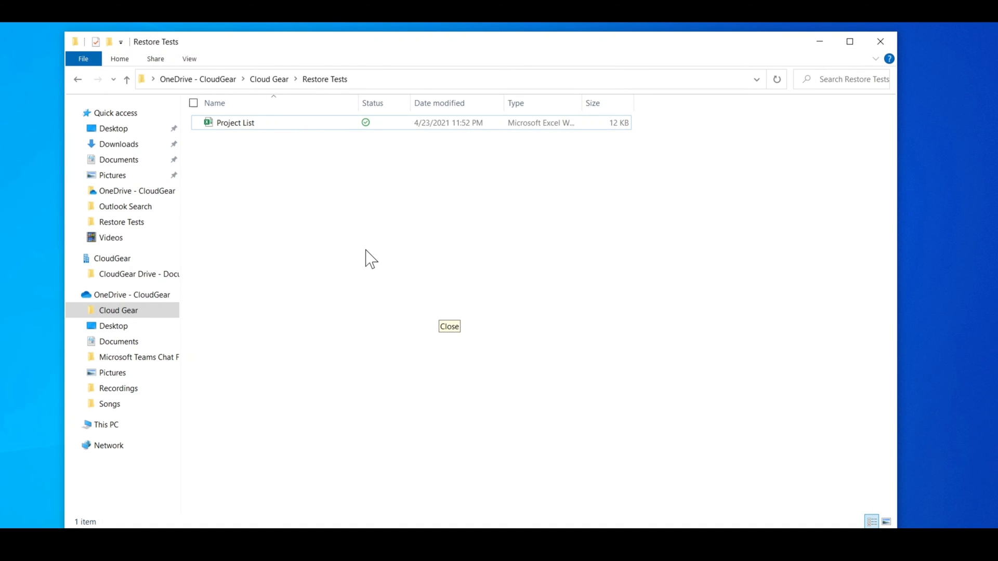
{"action": "left_click", "coordinate": [449, 326]}
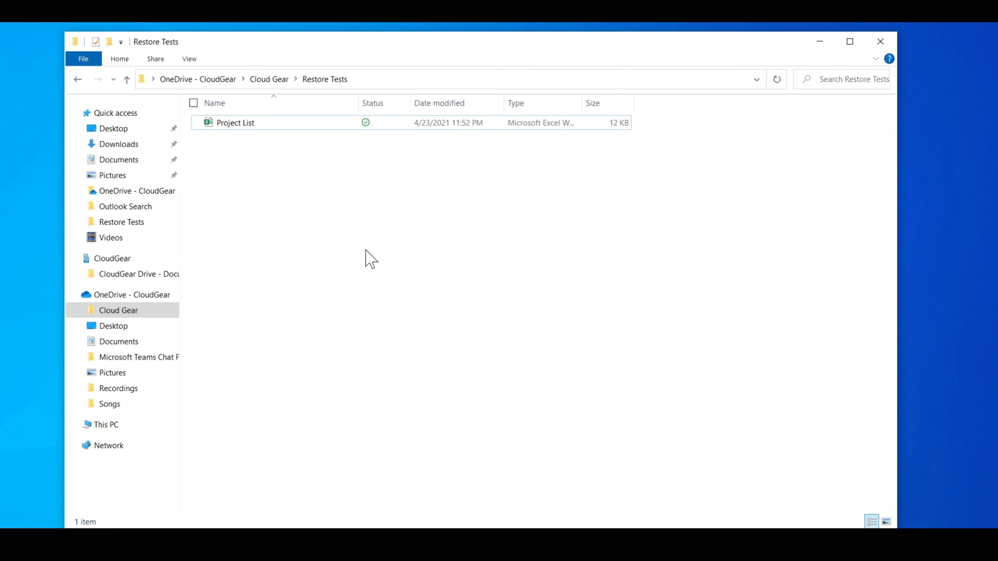
{"action": "mouse_move", "coordinate": [255, 123]}
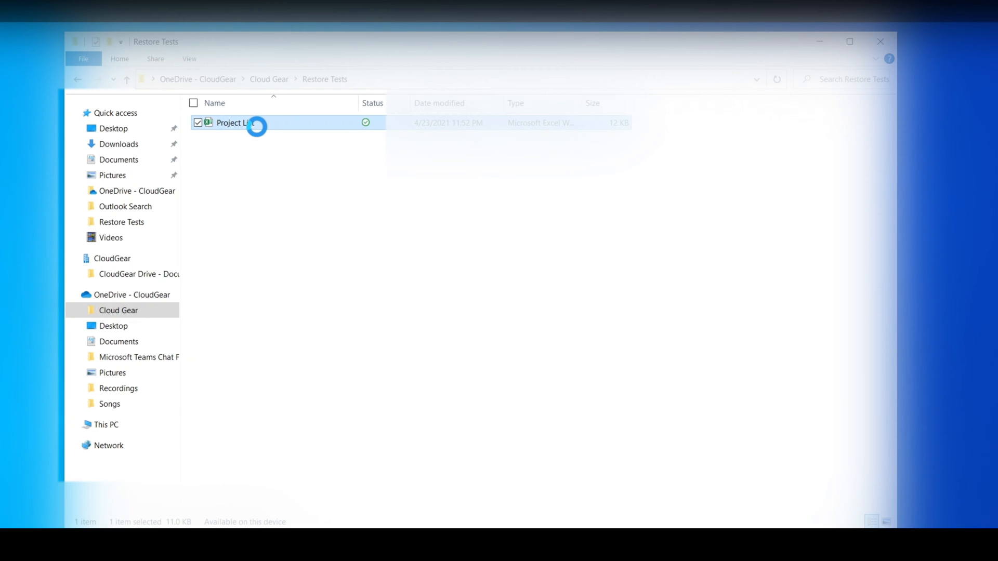
{"action": "right_click", "coordinate": [234, 123]}
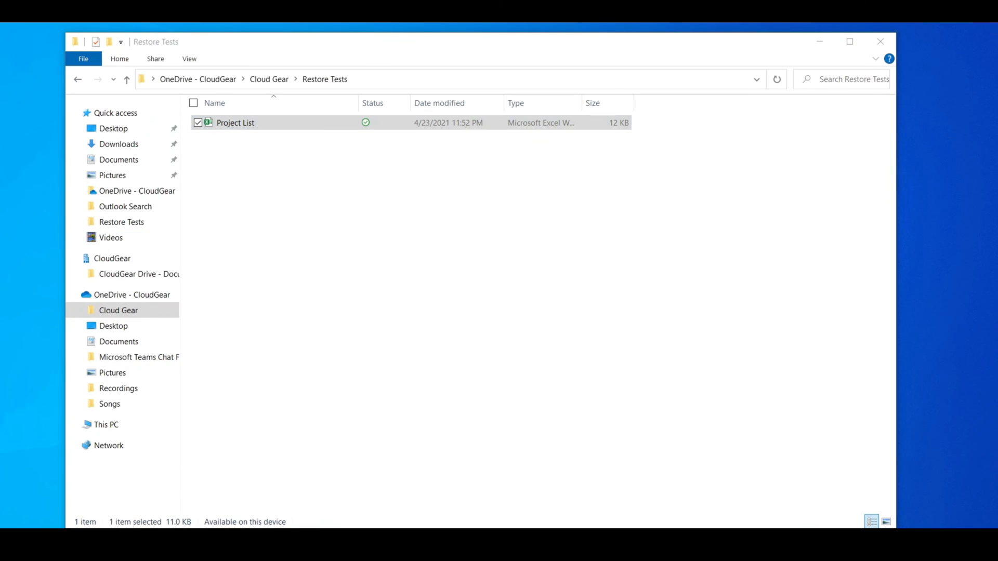
Step: Restore the 2-minutes-ago version of Project List from OneDrive version history in File Explorer
{"action": "right_click", "coordinate": [235, 123]}
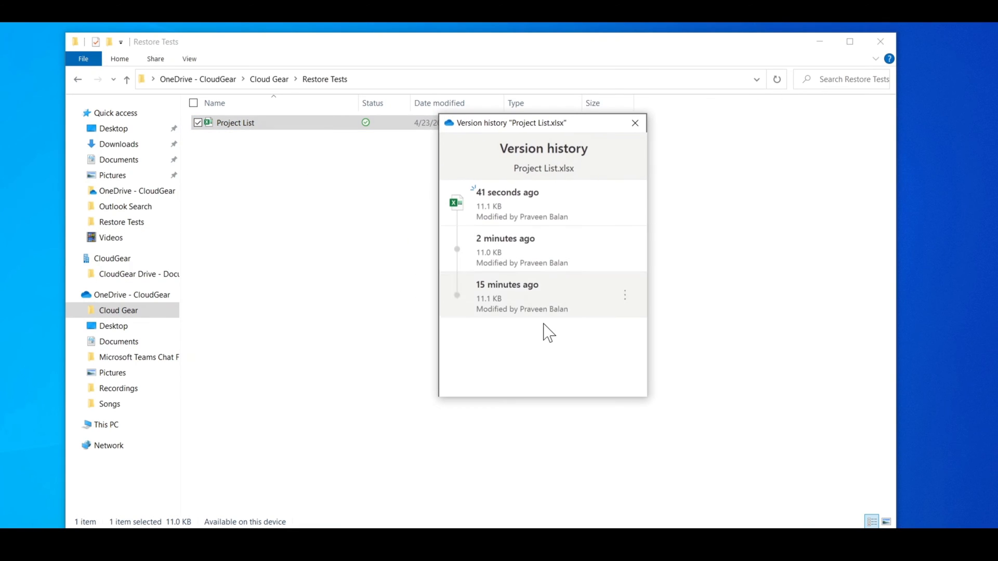
{"action": "mouse_move", "coordinate": [492, 320]}
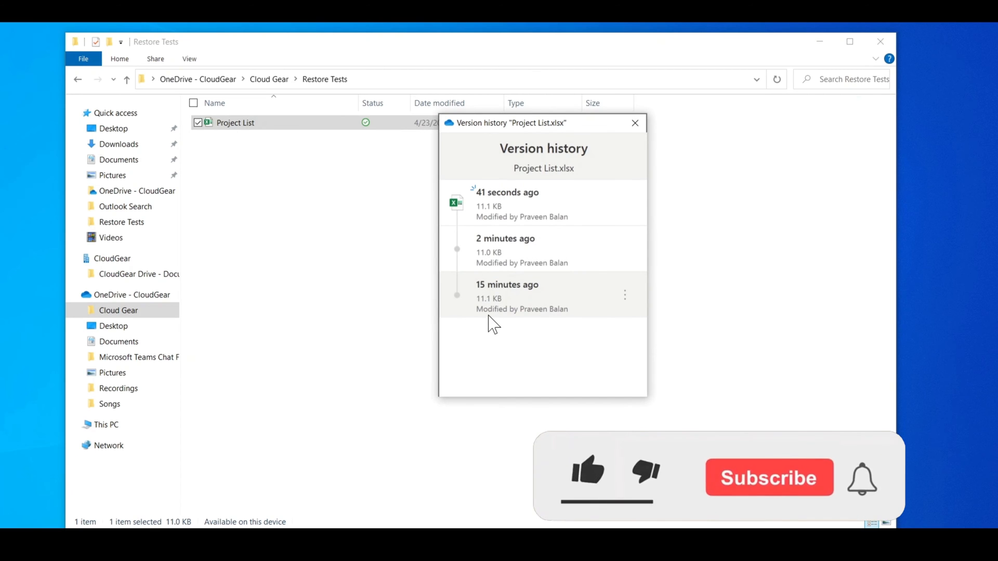
{"action": "left_click", "coordinate": [634, 123]}
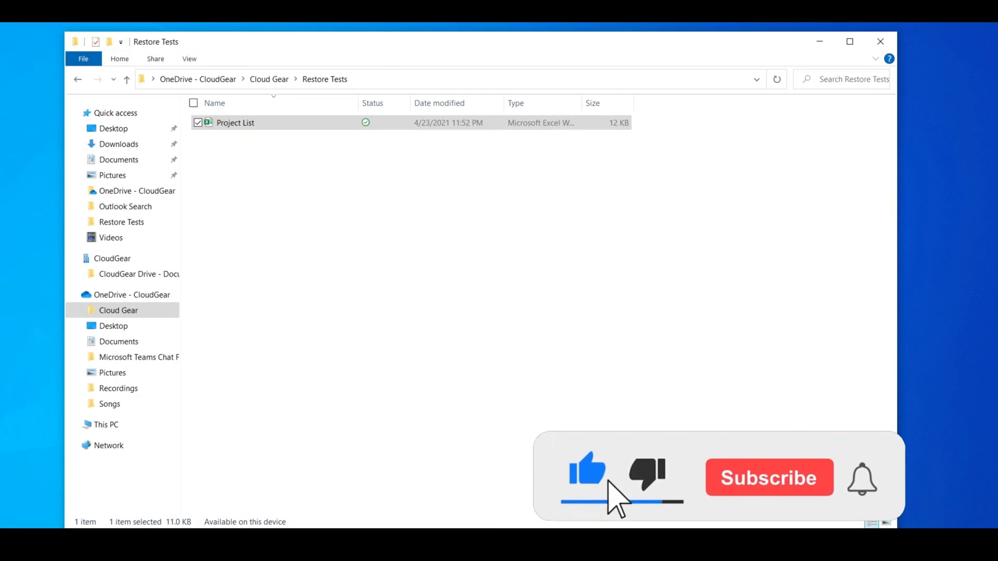
{"action": "left_click", "coordinate": [625, 248]}
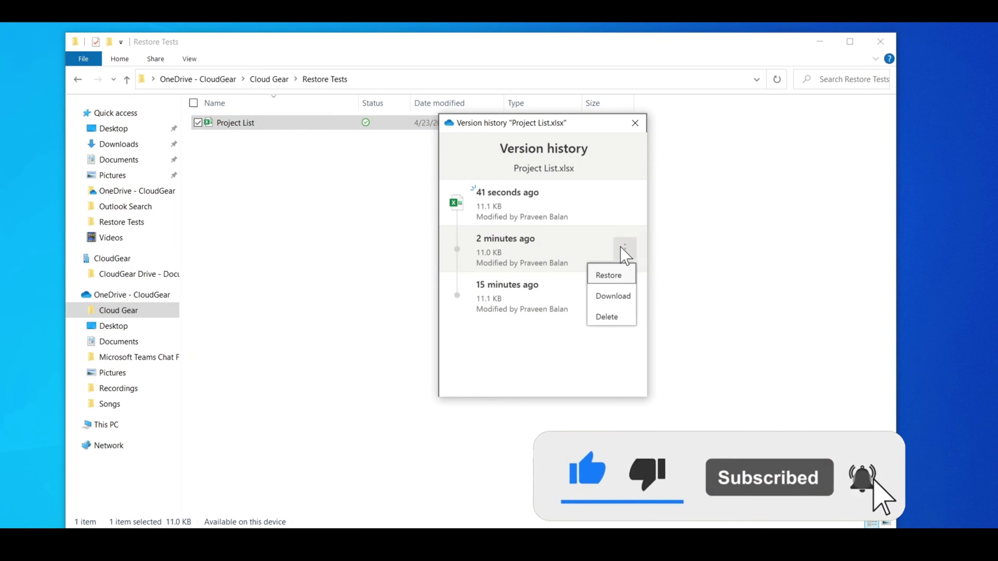
{"action": "left_click", "coordinate": [609, 275]}
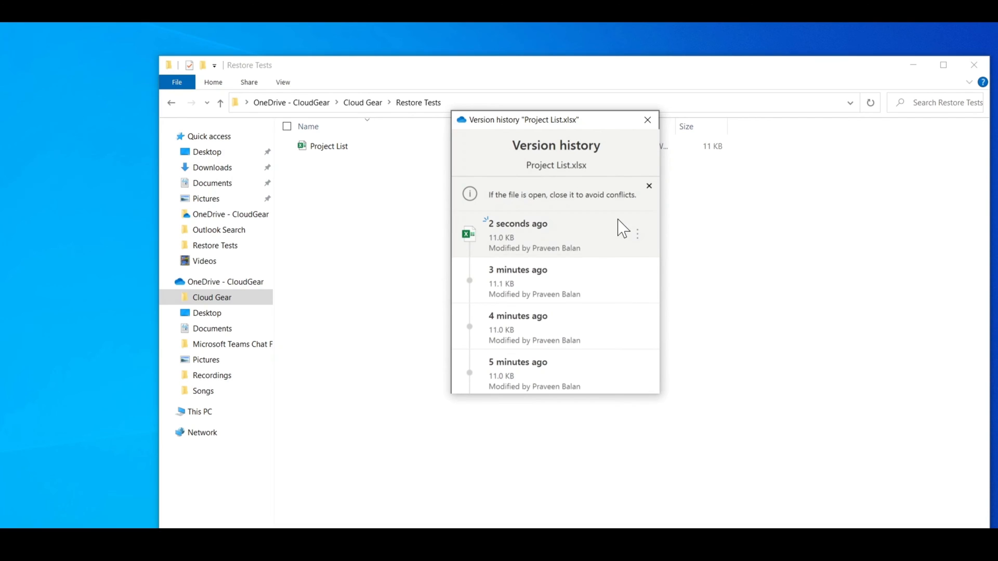
{"action": "mouse_move", "coordinate": [559, 205]}
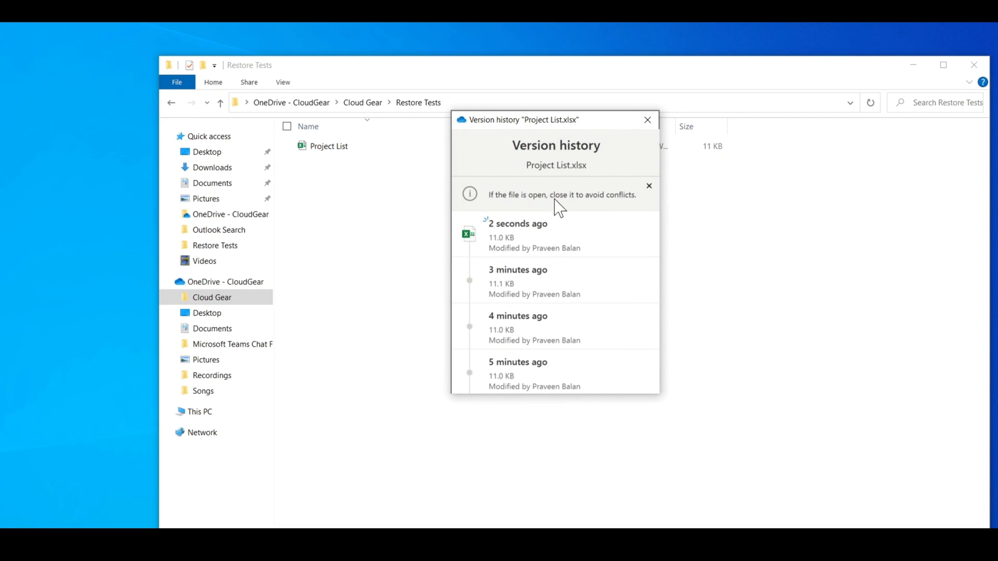
Step: Close the version history and reopen Project List in Excel, Project 4 partly blank
{"action": "left_click", "coordinate": [648, 119]}
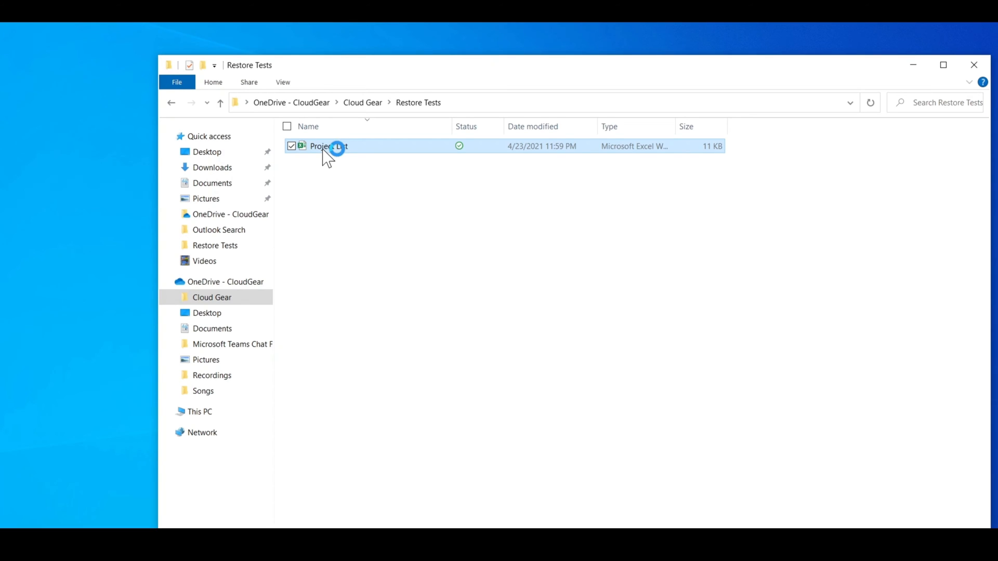
{"action": "double_click", "coordinate": [329, 147]}
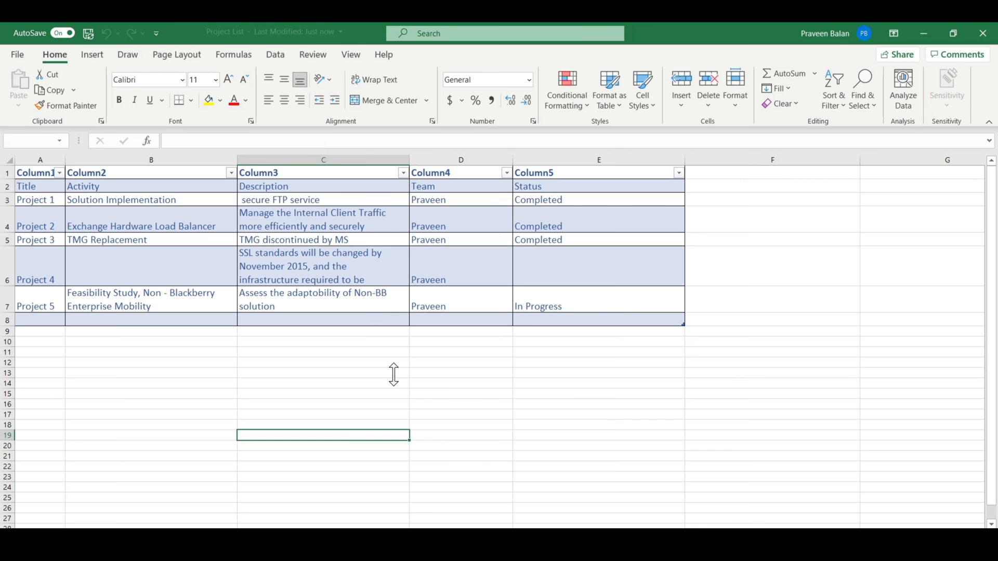
{"action": "left_click", "coordinate": [151, 267]}
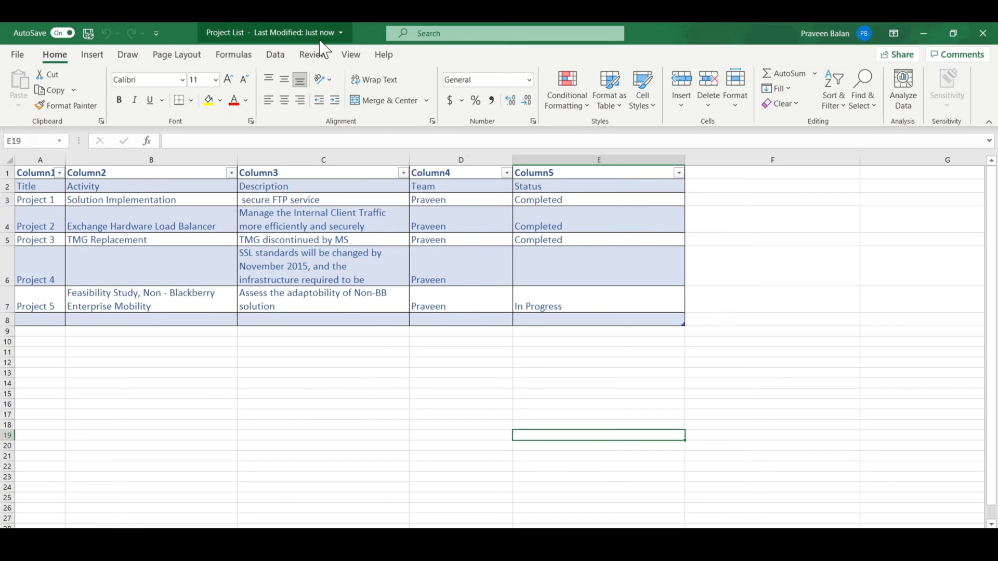
Step: Show Version History from the title bar and open the 11:50 PM version read-only
{"action": "left_click", "coordinate": [341, 32]}
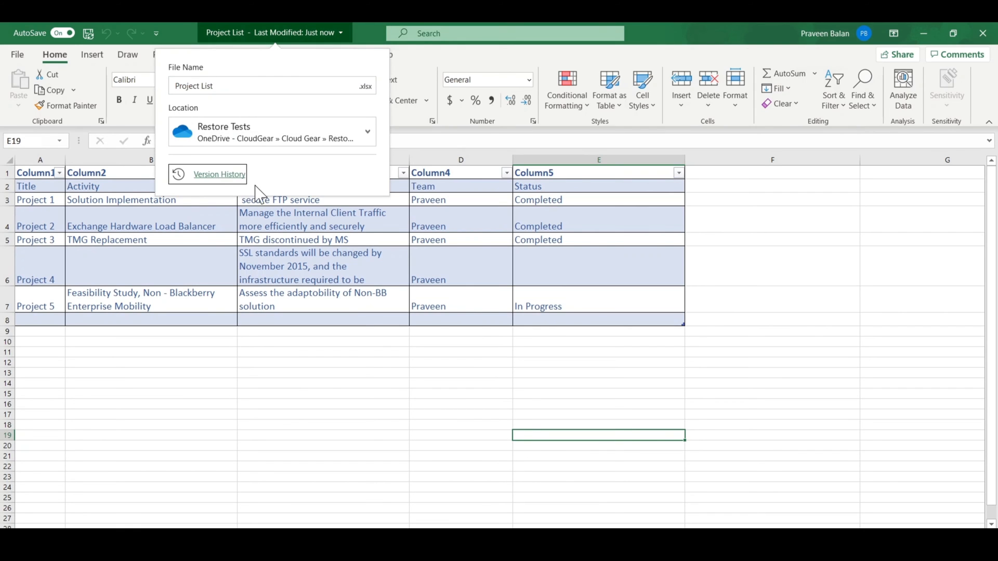
{"action": "left_click", "coordinate": [220, 174]}
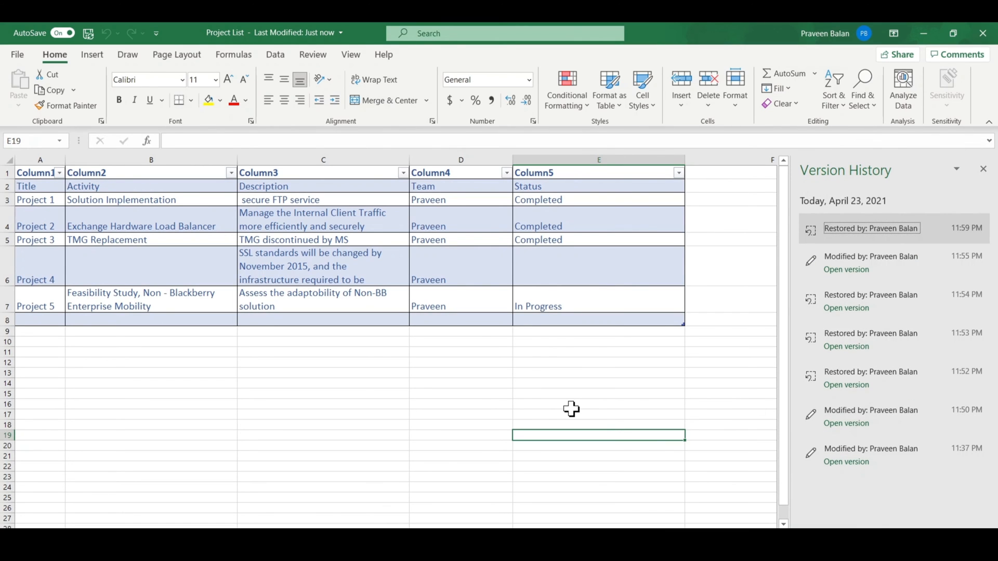
{"action": "mouse_move", "coordinate": [866, 417]}
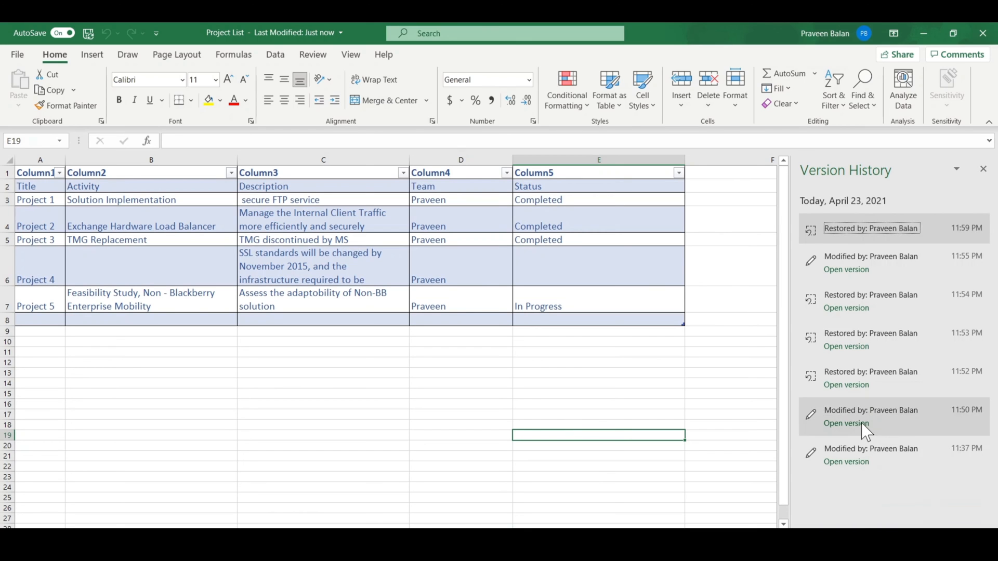
{"action": "left_click", "coordinate": [846, 423]}
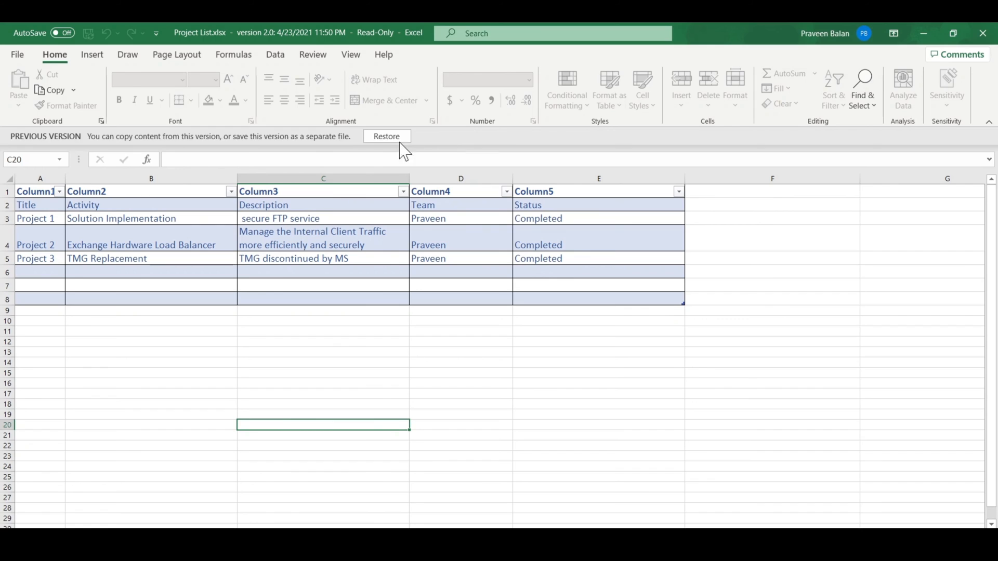
{"action": "mouse_move", "coordinate": [536, 311]}
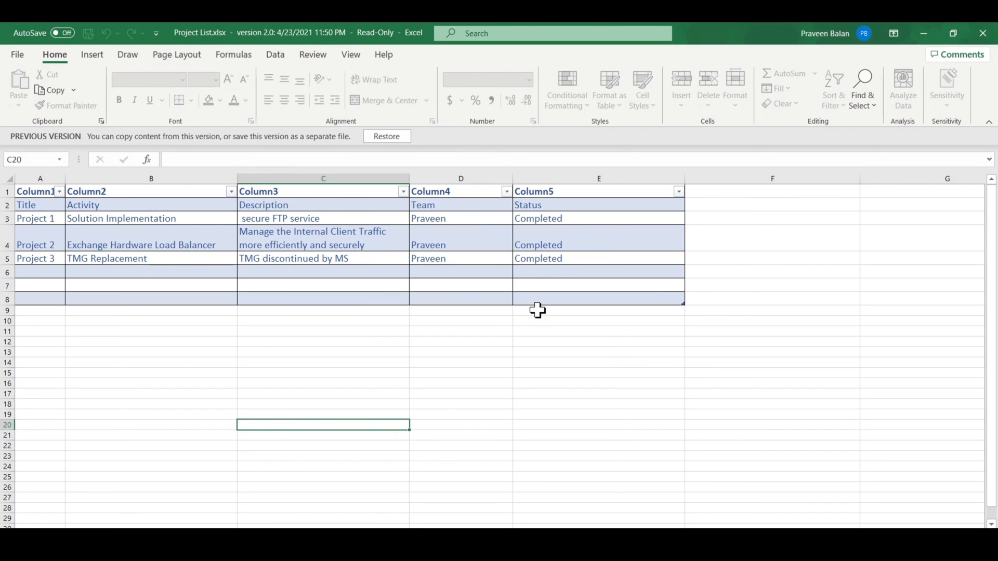
{"action": "mouse_move", "coordinate": [956, 54]}
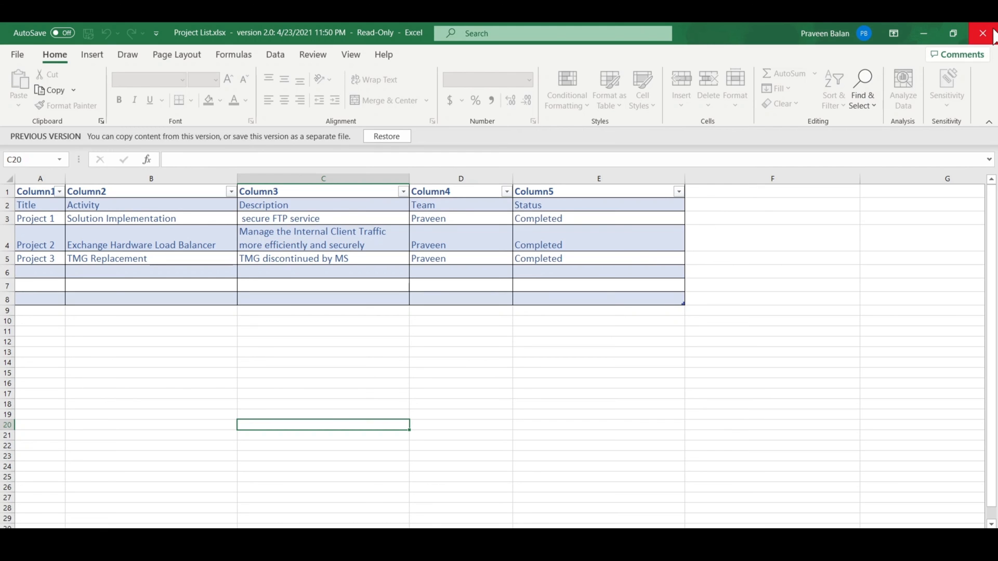
Step: Close the read-only version and restore the deleted Project List from the Recycle Bin
{"action": "left_click", "coordinate": [387, 136]}
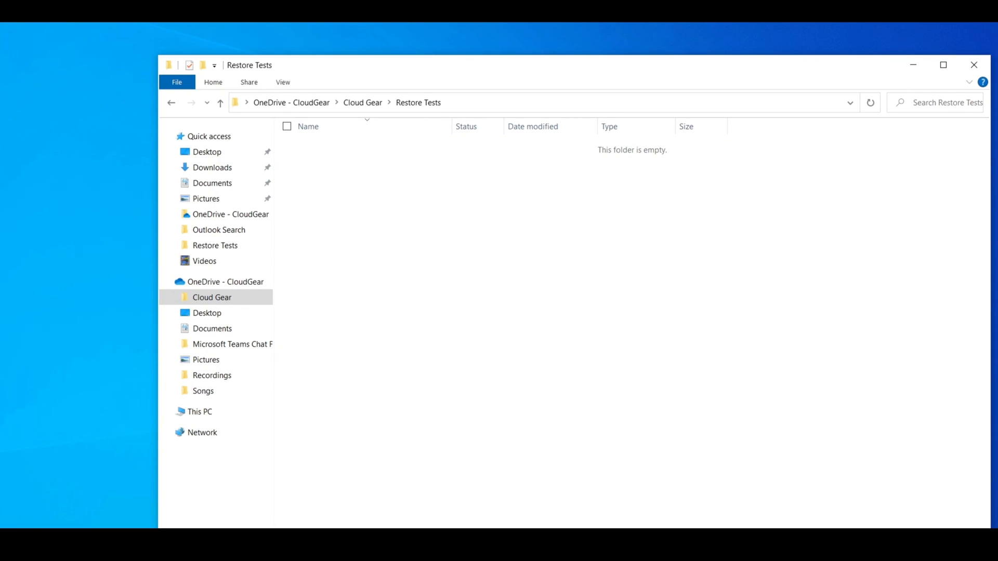
{"action": "right_click", "coordinate": [325, 146]}
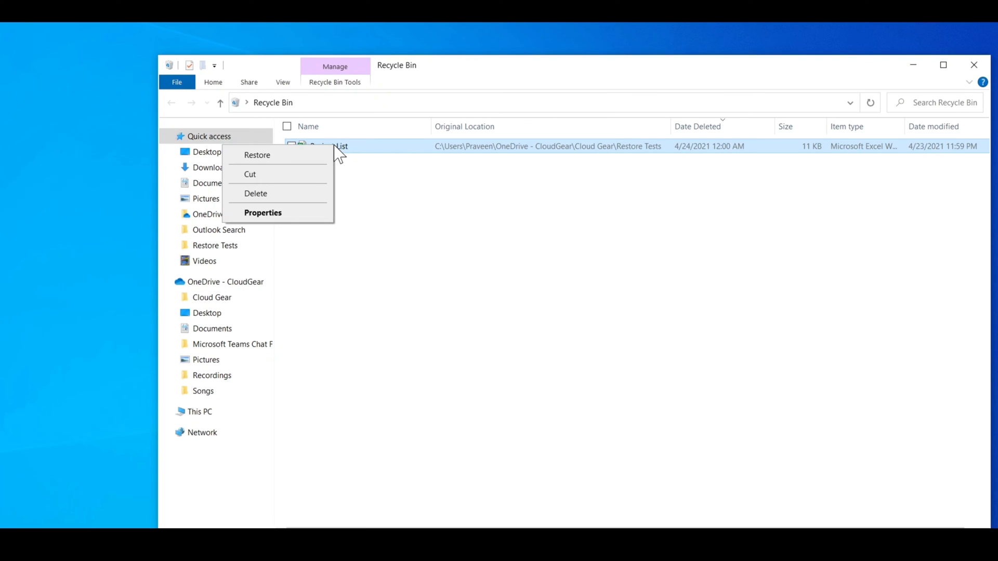
{"action": "left_click", "coordinate": [973, 65]}
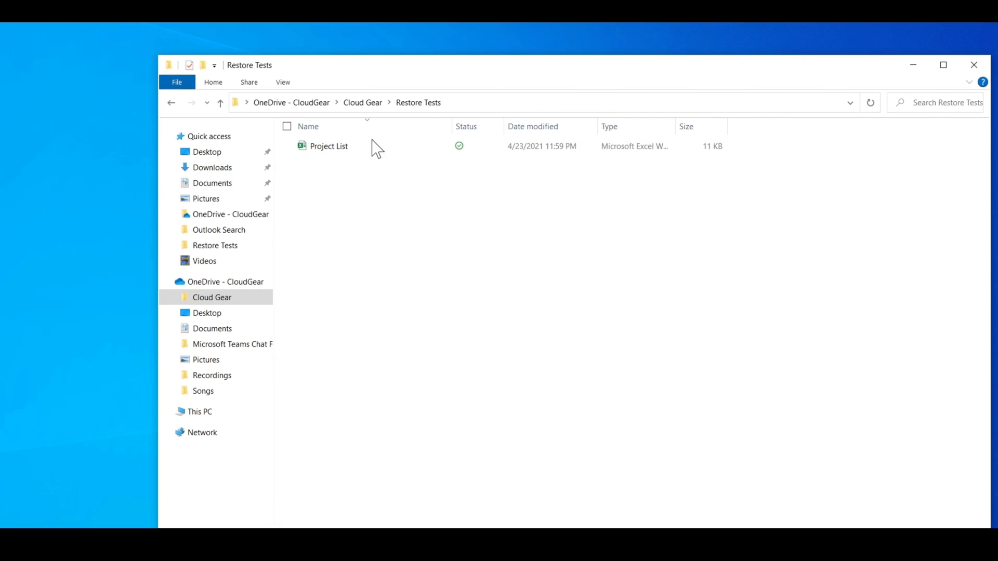
Step: Permanently delete Project List from Restore Tests, confirming the Delete File dialog
{"action": "left_click", "coordinate": [328, 146]}
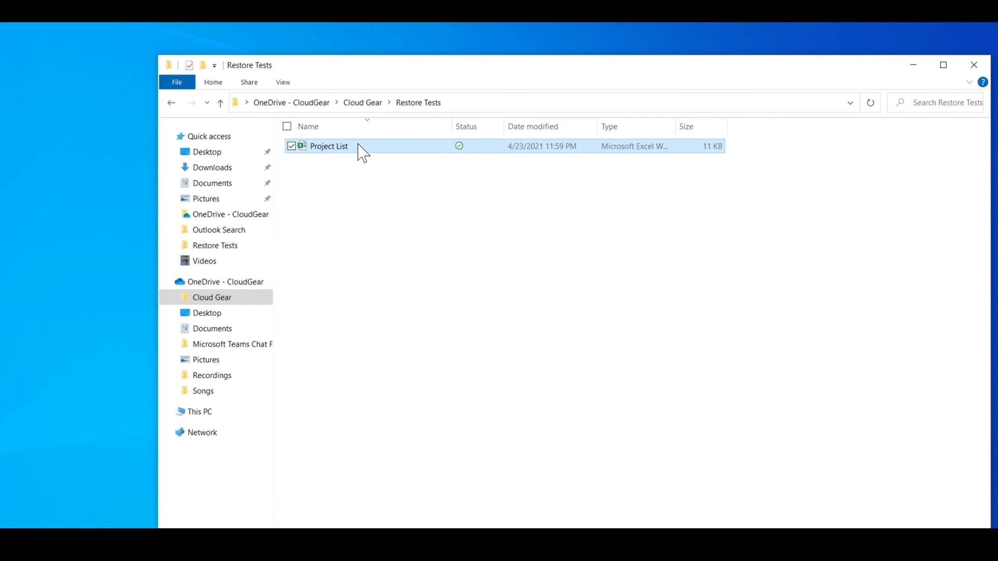
{"action": "key", "text": "Delete"}
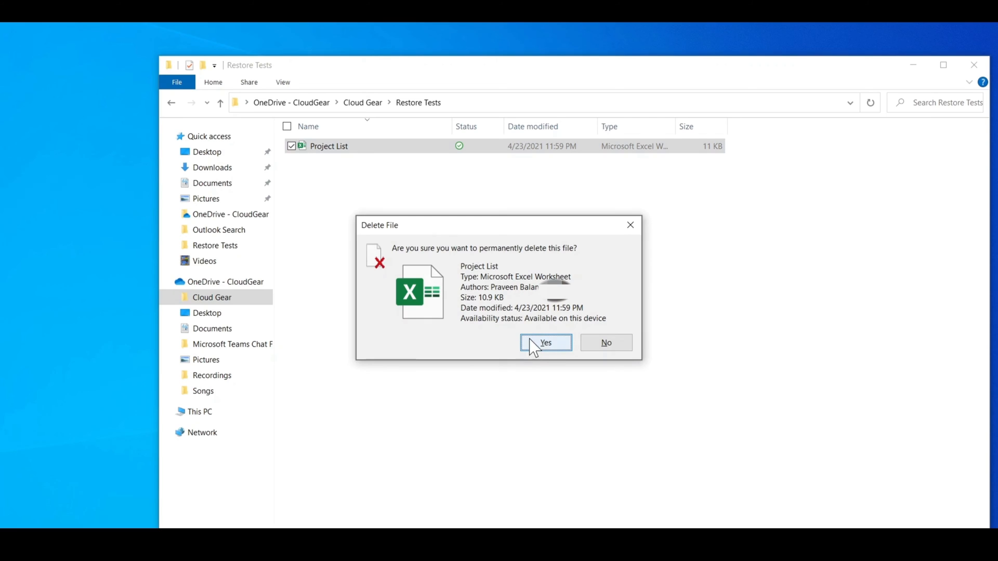
{"action": "mouse_move", "coordinate": [546, 354]}
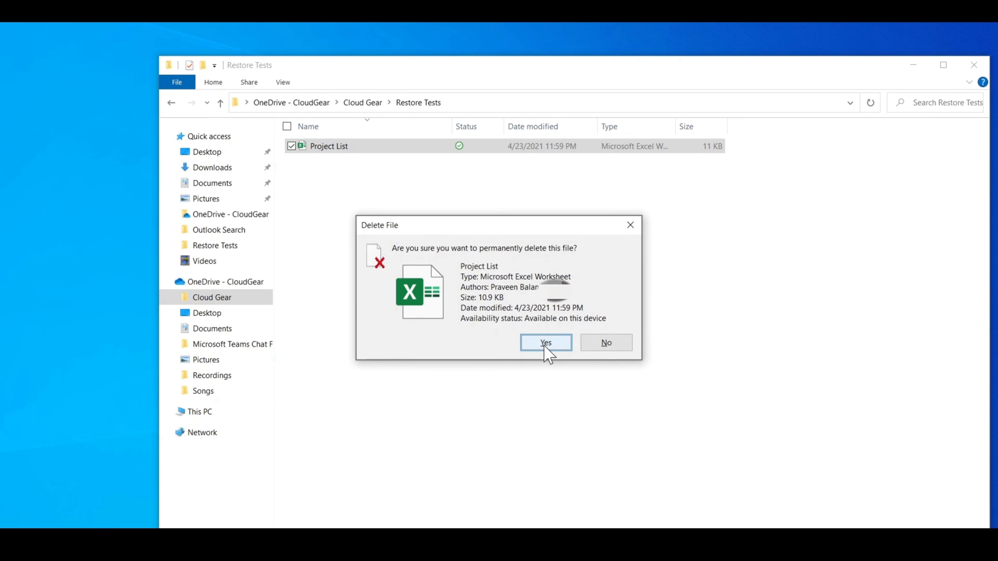
{"action": "left_click", "coordinate": [546, 343]}
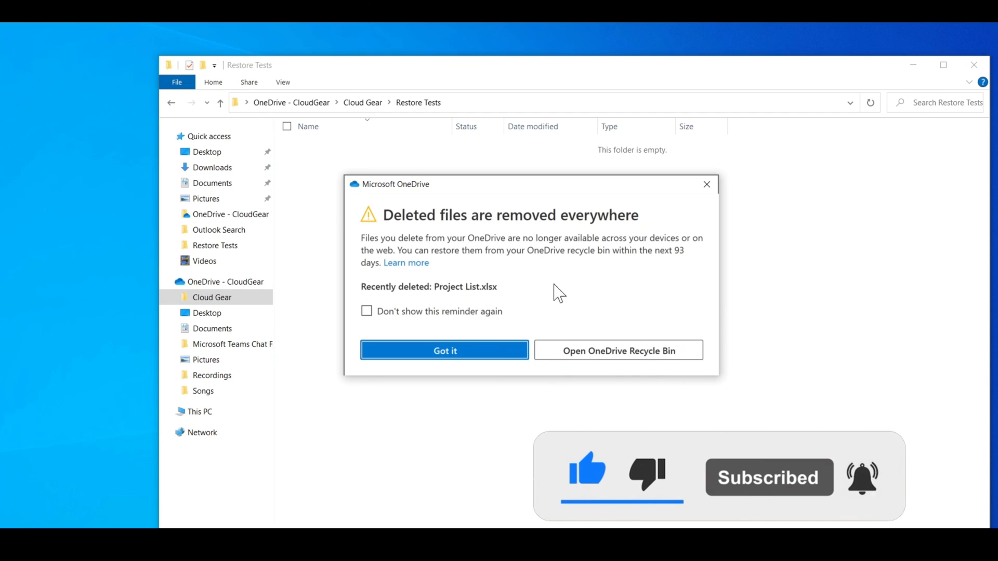
{"action": "mouse_move", "coordinate": [617, 351]}
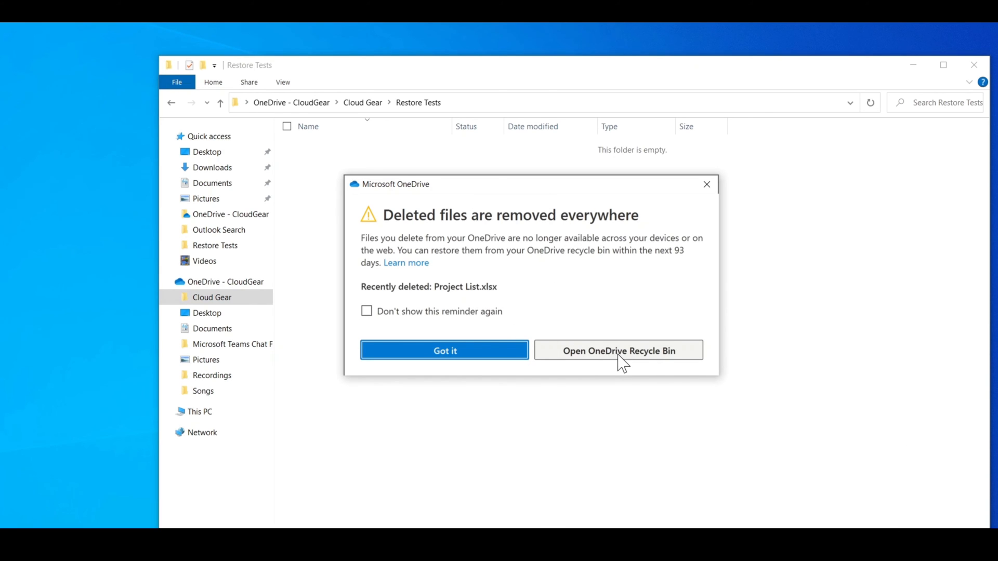
{"action": "mouse_move", "coordinate": [501, 288]}
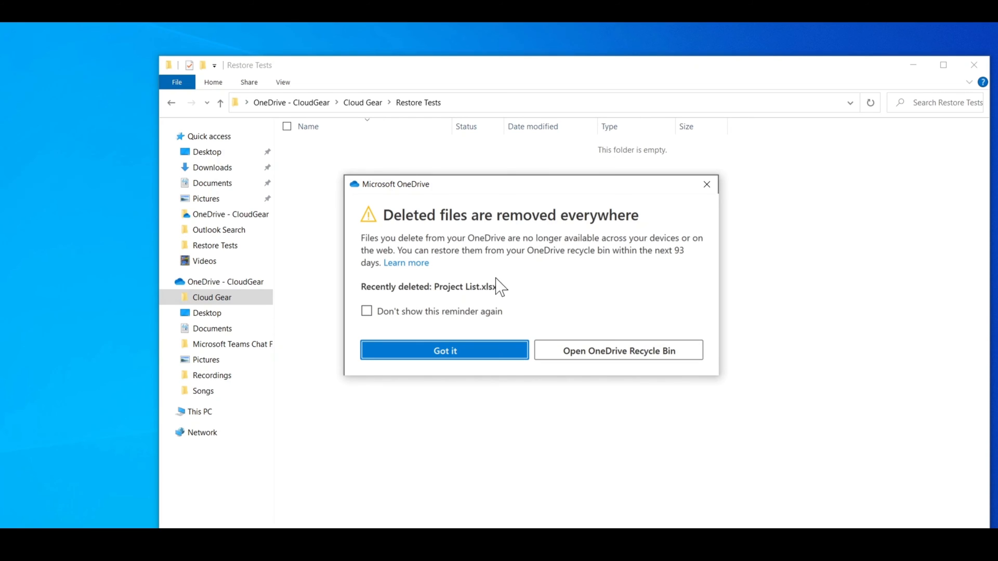
{"action": "mouse_move", "coordinate": [506, 285]}
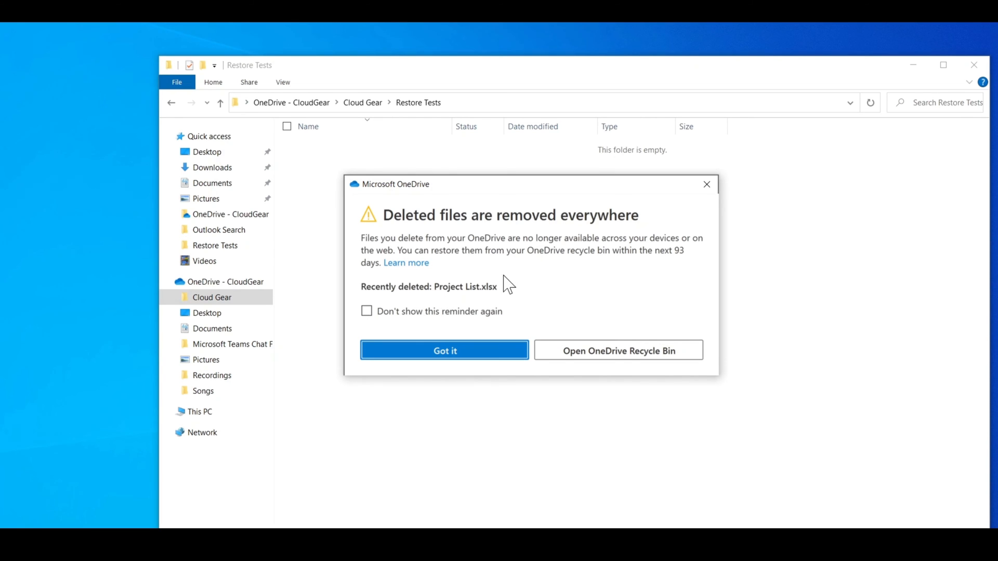
Step: Restore the latest deleted Project List.xlsx from the OneDrive web recycle bin and refresh
{"action": "left_click", "coordinate": [444, 350]}
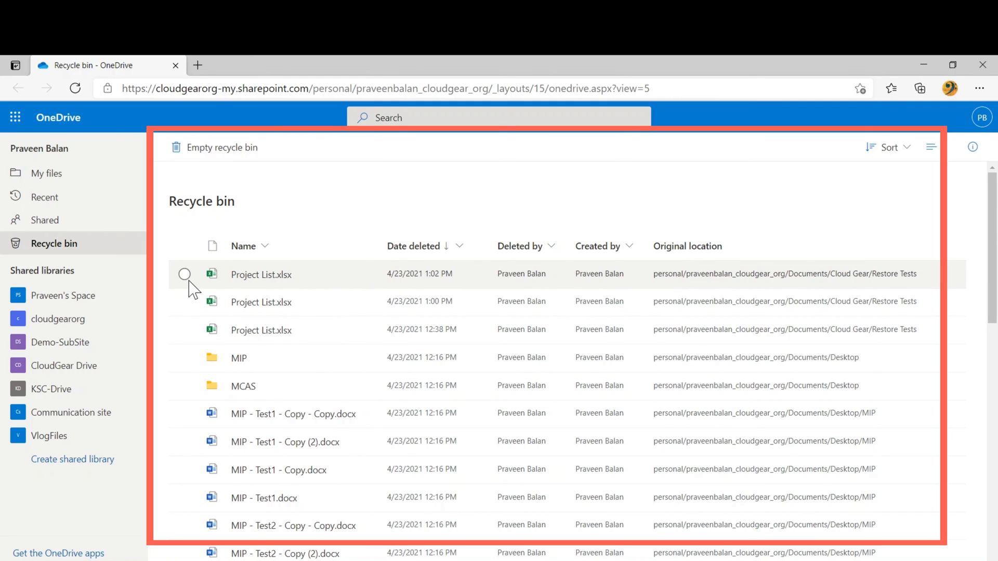
{"action": "left_click", "coordinate": [185, 274]}
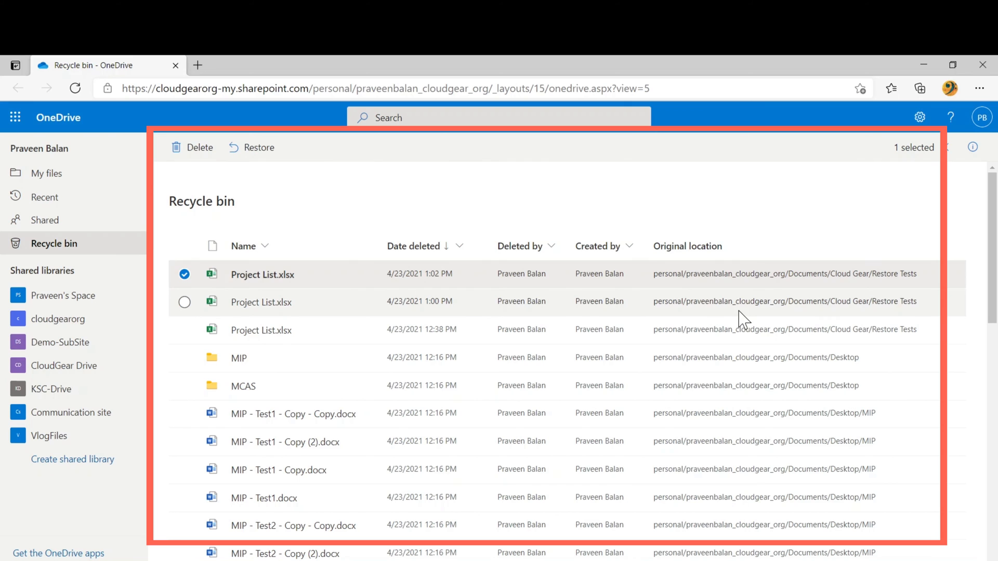
{"action": "mouse_move", "coordinate": [389, 330]}
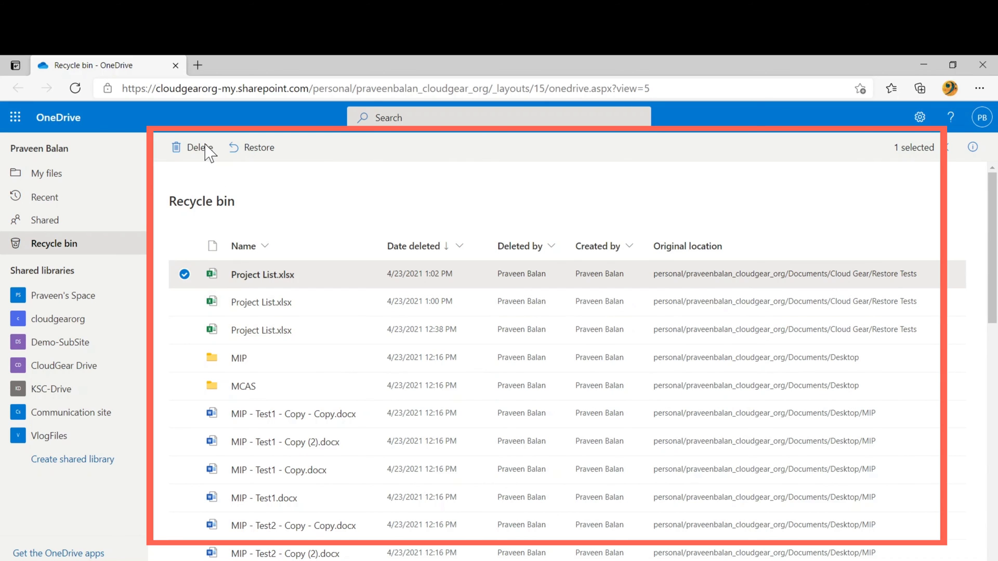
{"action": "mouse_move", "coordinate": [200, 146]}
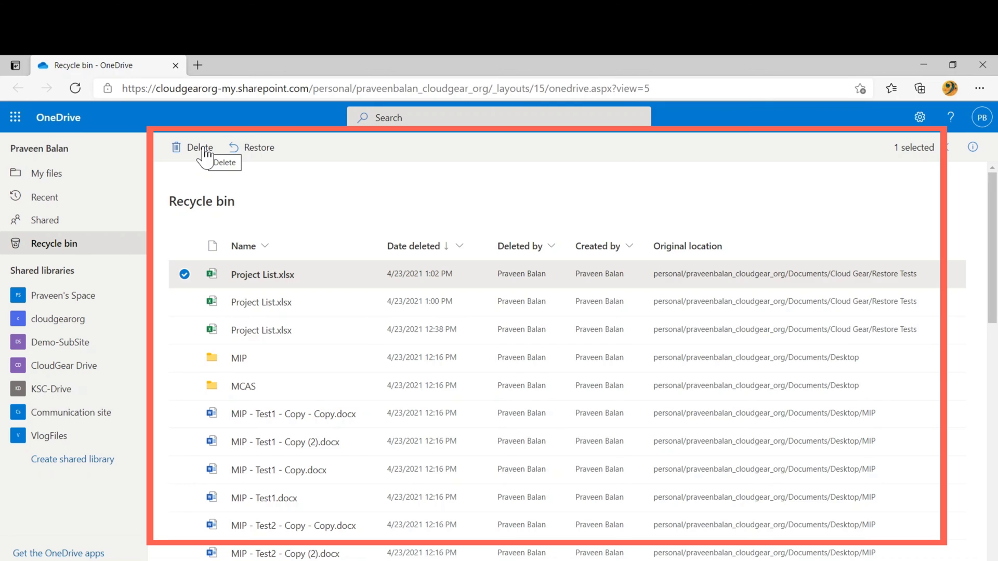
{"action": "mouse_move", "coordinate": [234, 157]}
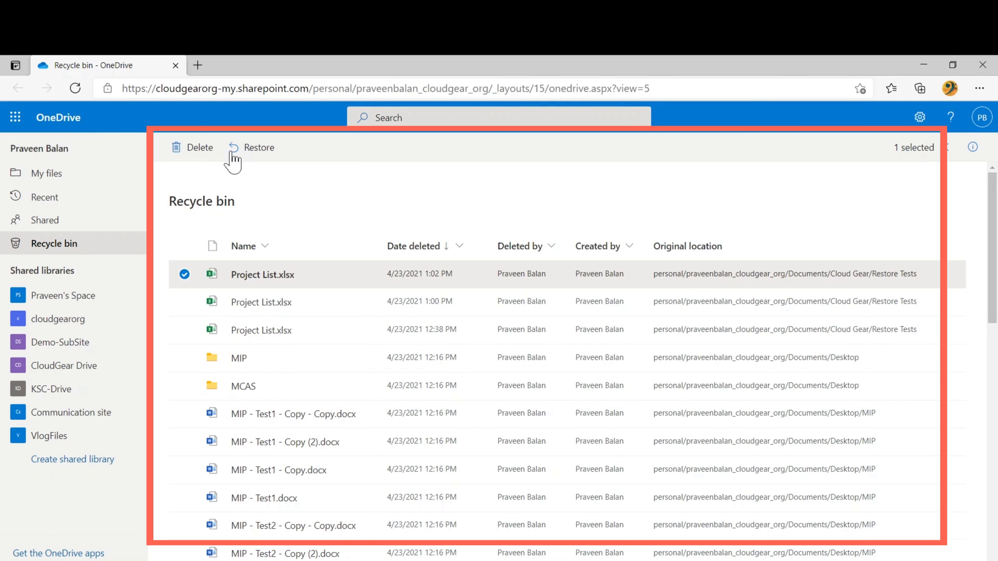
{"action": "mouse_move", "coordinate": [254, 156]}
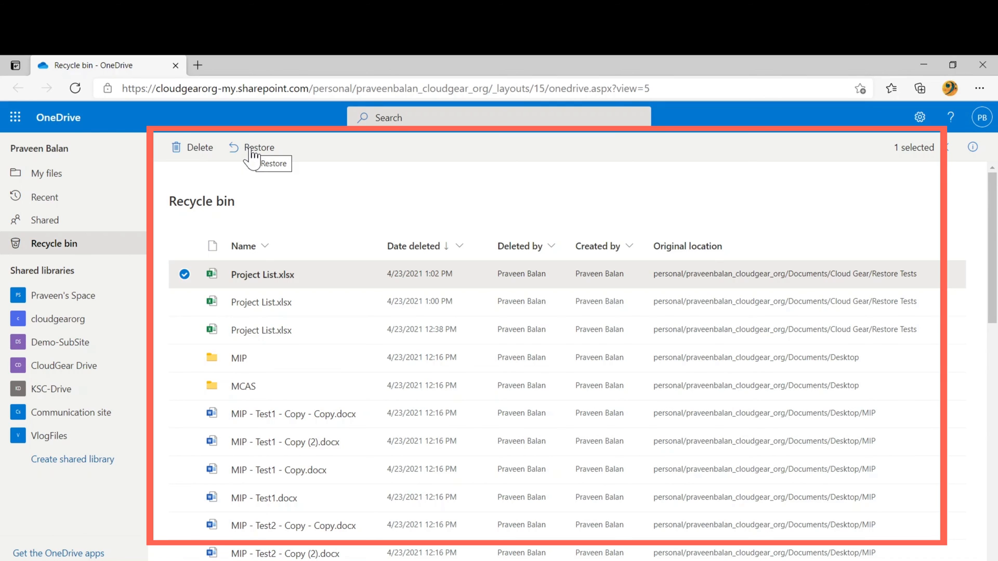
{"action": "mouse_move", "coordinate": [374, 304]}
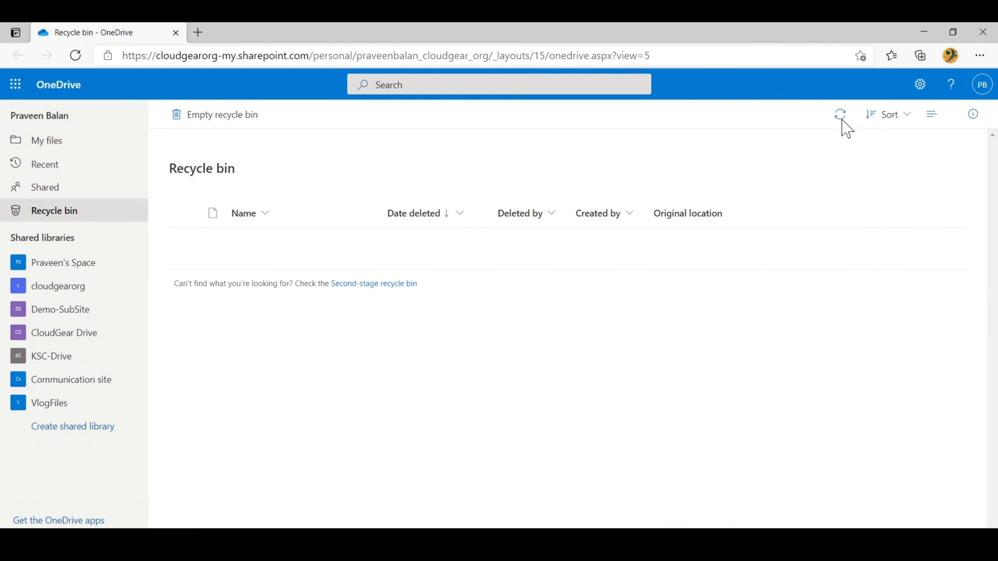
{"action": "left_click", "coordinate": [840, 115]}
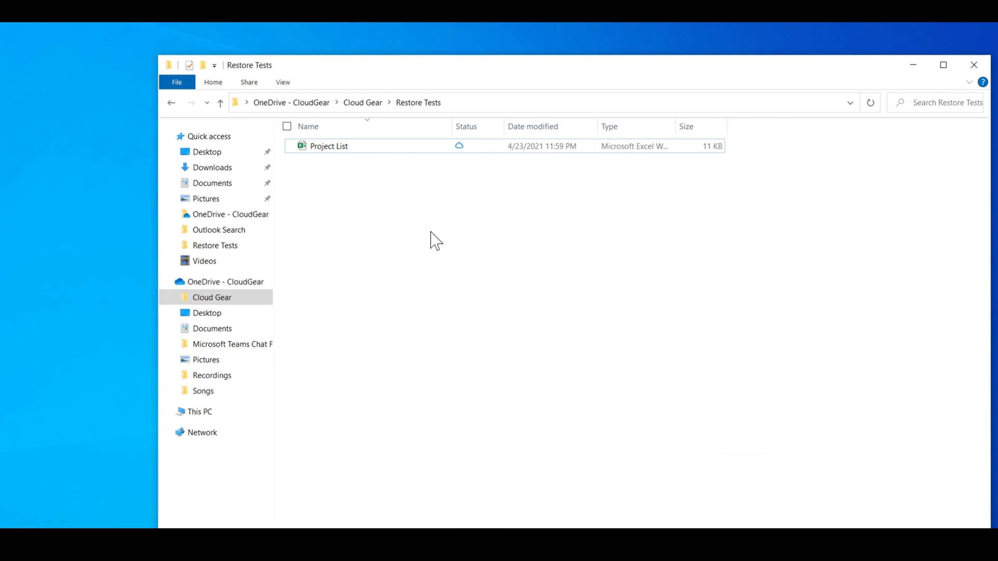
{"action": "mouse_move", "coordinate": [444, 225]}
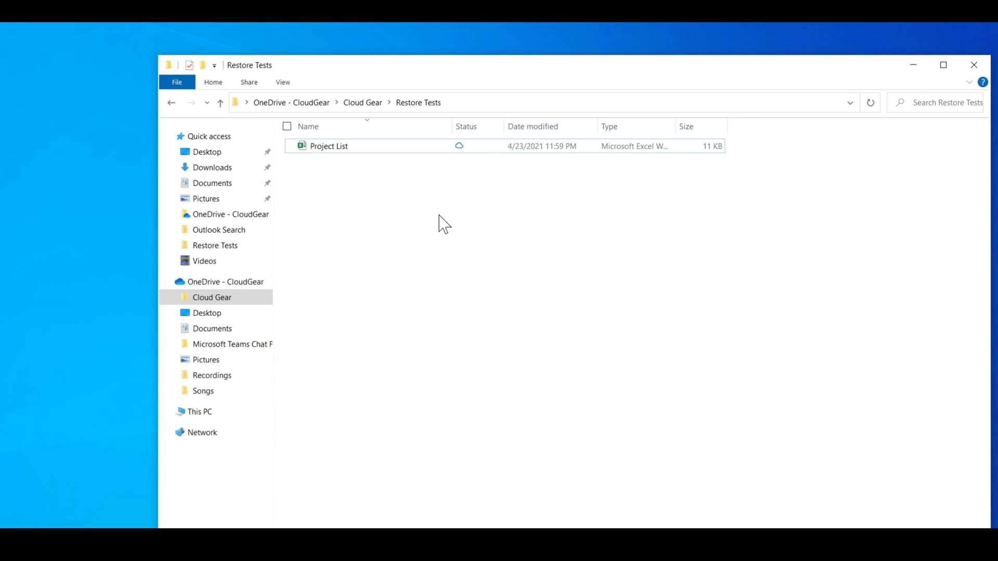
{"action": "mouse_move", "coordinate": [379, 153]}
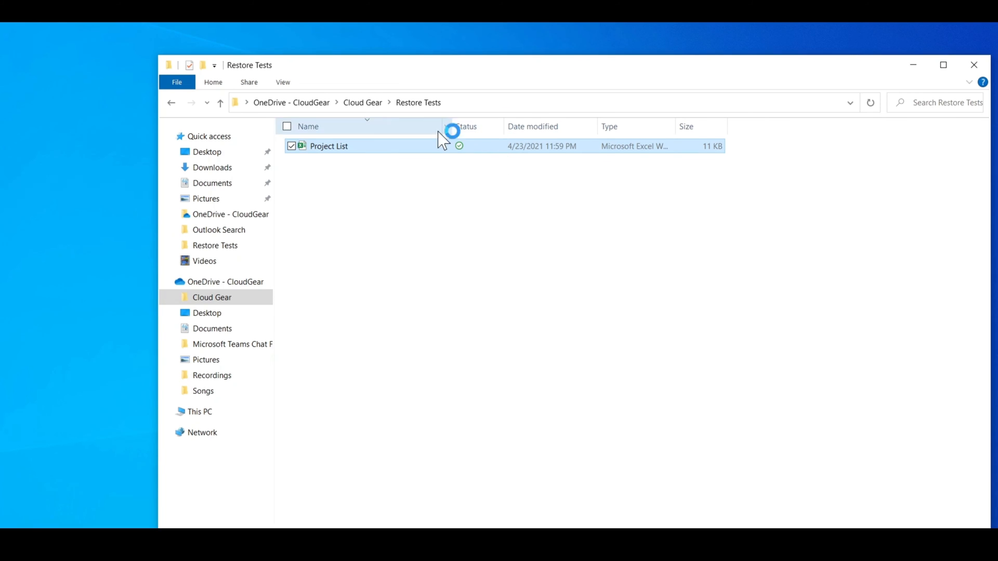
Step: Launch the restored Project List workbook from the Restore Tests folder
{"action": "double_click", "coordinate": [328, 146]}
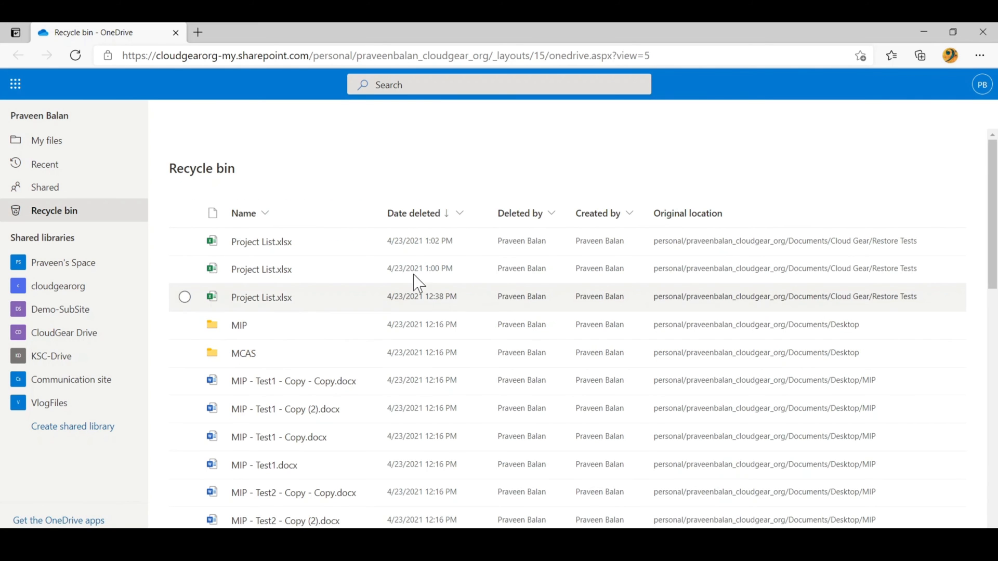
{"action": "mouse_move", "coordinate": [343, 248]}
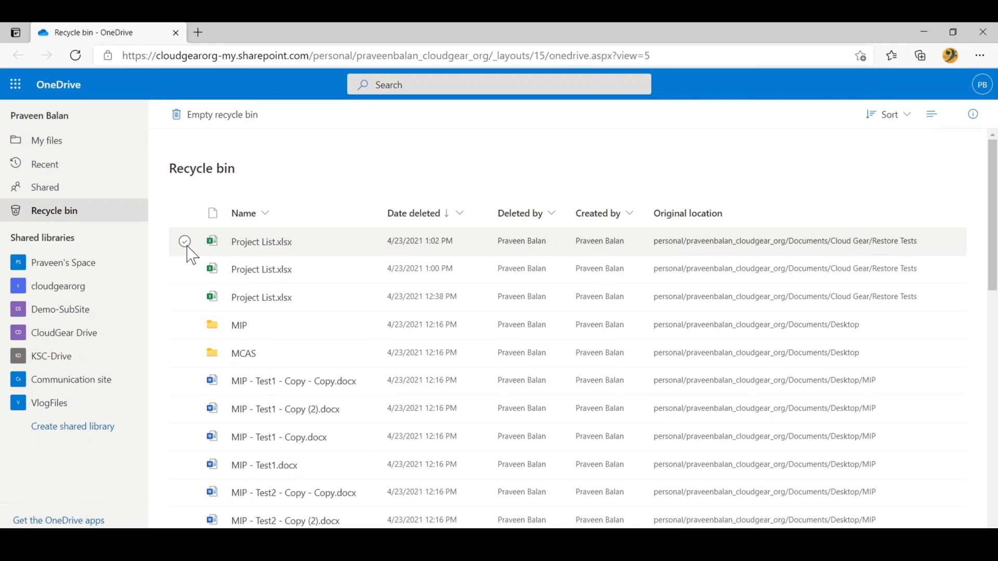
{"action": "left_click", "coordinate": [185, 242]}
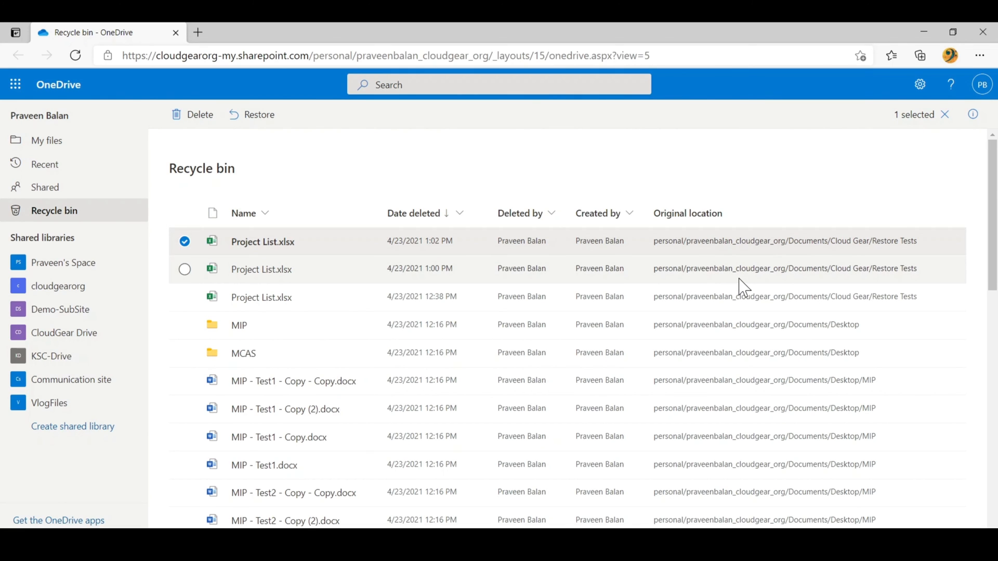
{"action": "mouse_move", "coordinate": [543, 288]}
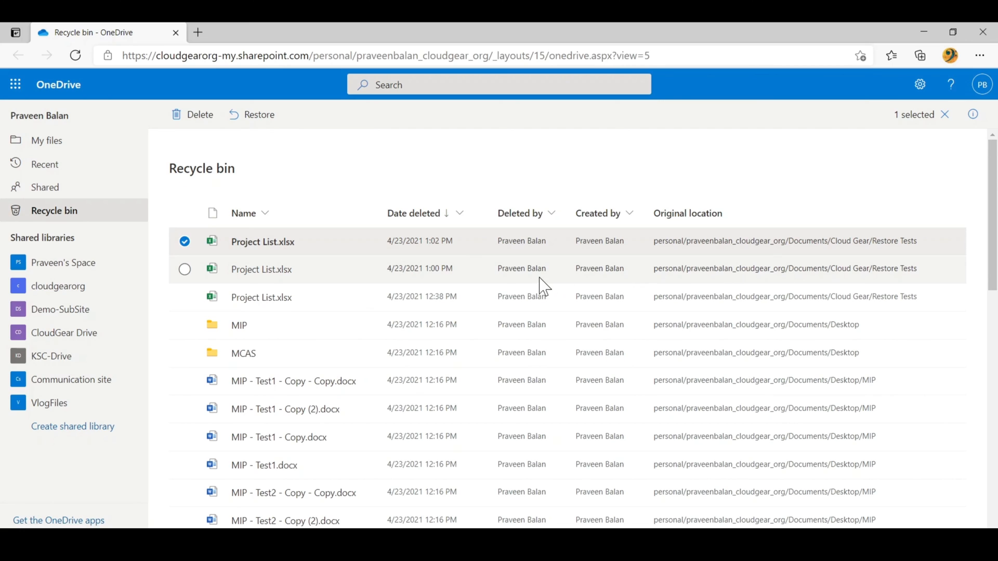
{"action": "mouse_move", "coordinate": [390, 296]}
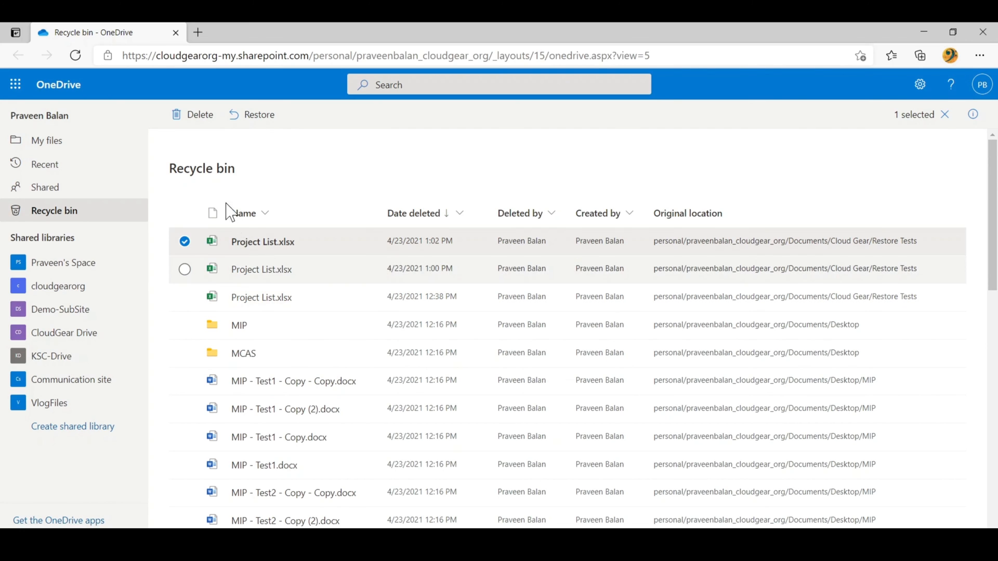
{"action": "mouse_move", "coordinate": [209, 121]}
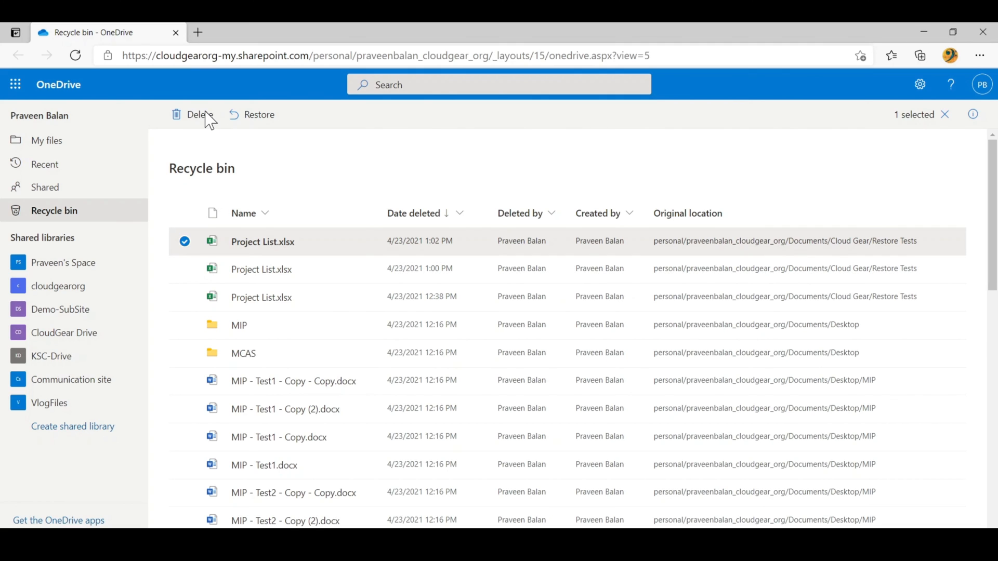
{"action": "mouse_move", "coordinate": [200, 114]}
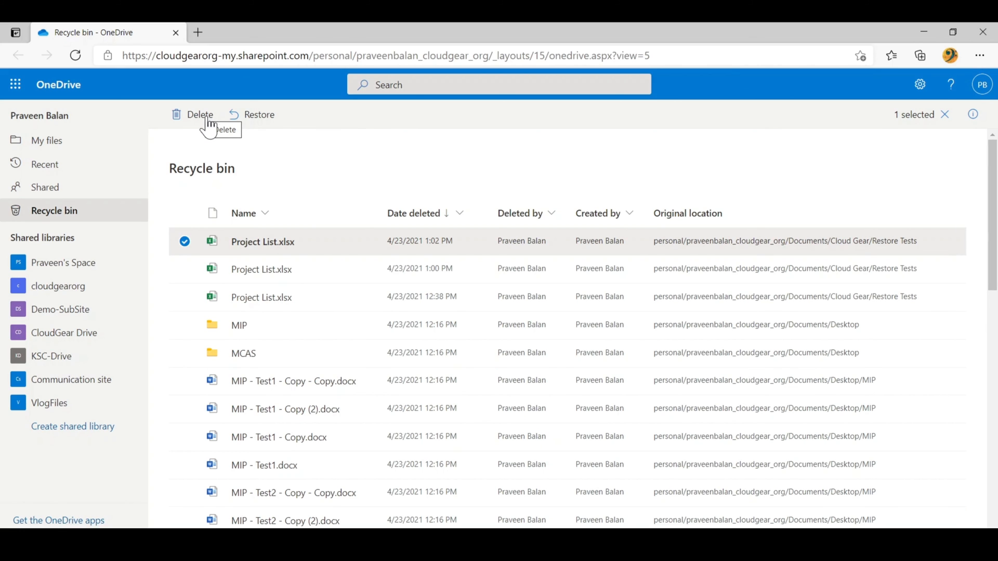
{"action": "left_click", "coordinate": [200, 115]}
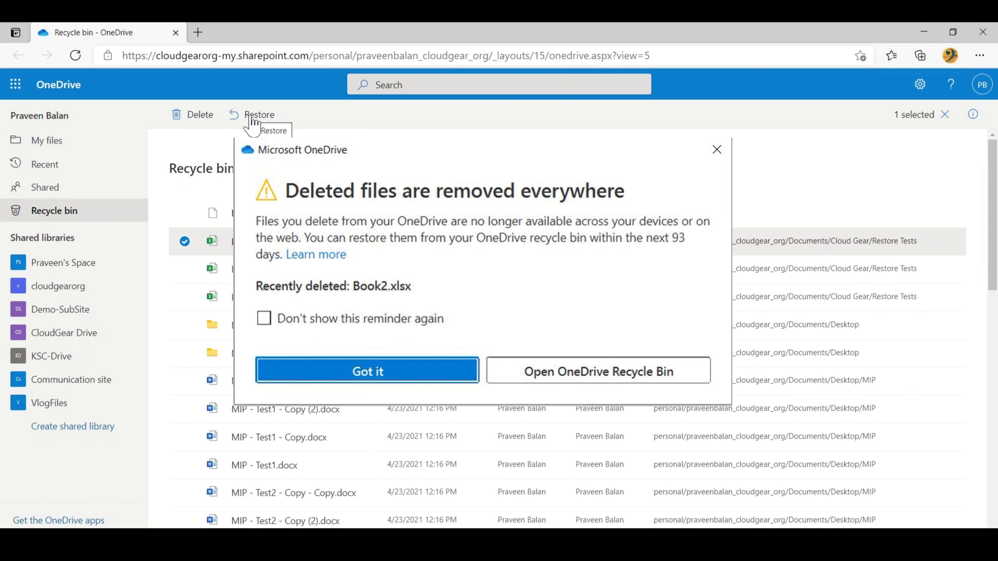
{"action": "left_click", "coordinate": [367, 371]}
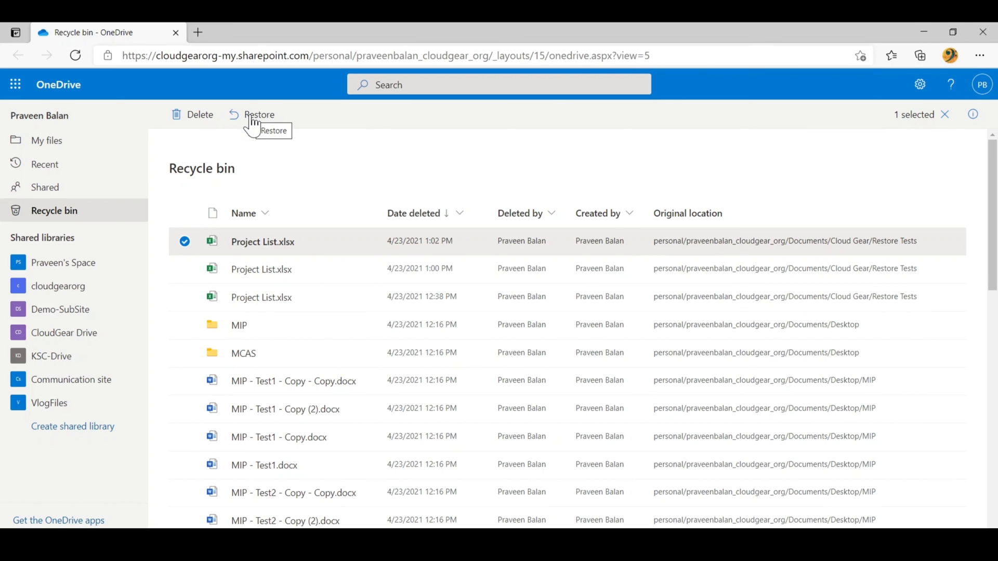